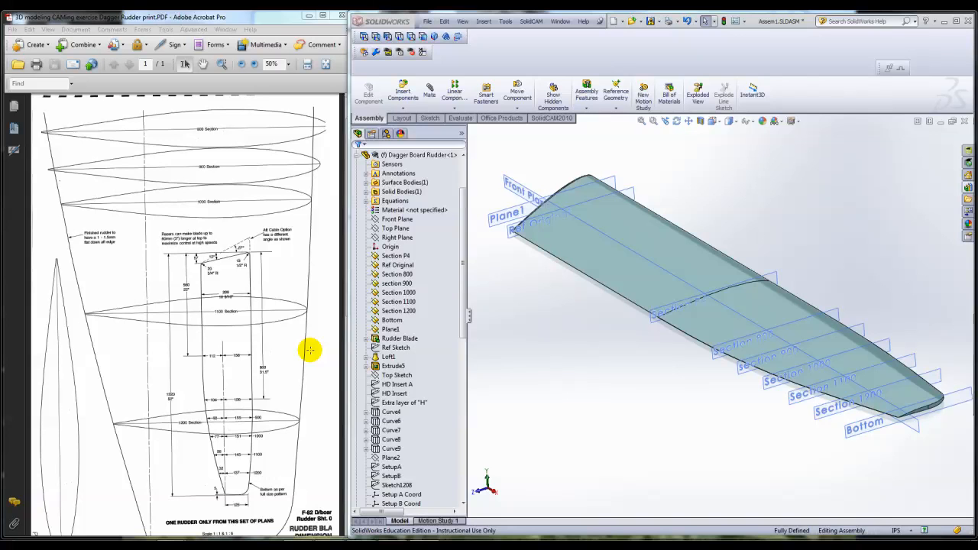
{"action": "mouse_move", "coordinate": [232, 346]}
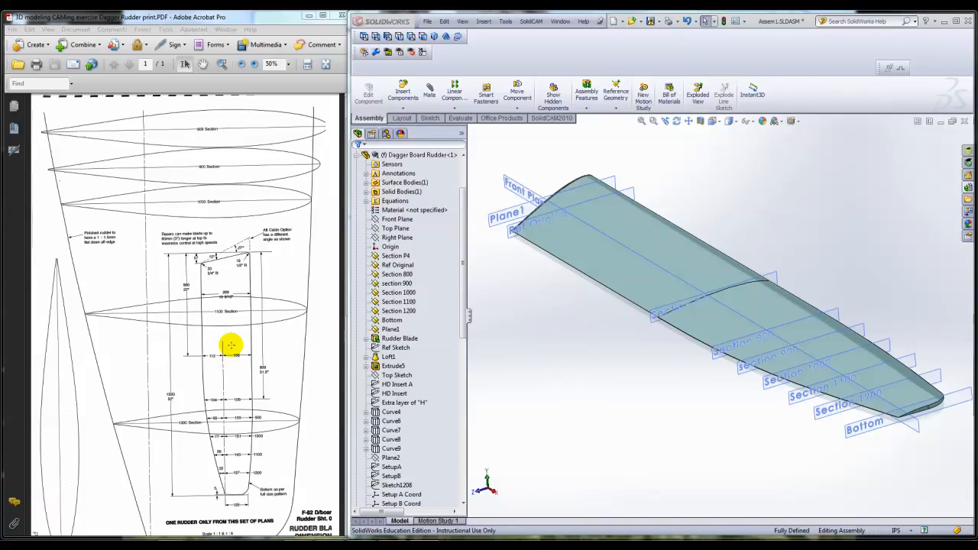
{"action": "mouse_move", "coordinate": [139, 258]}
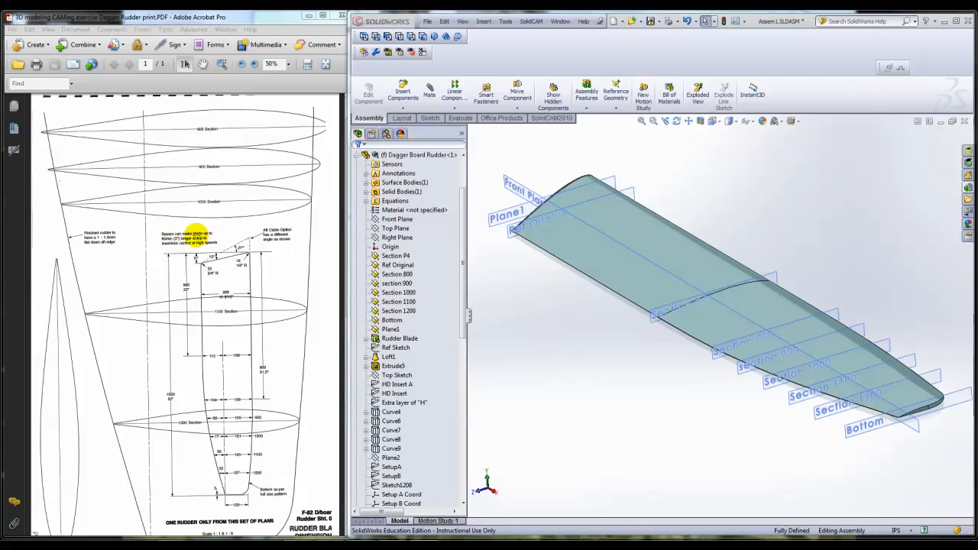
{"action": "mouse_move", "coordinate": [272, 237]}
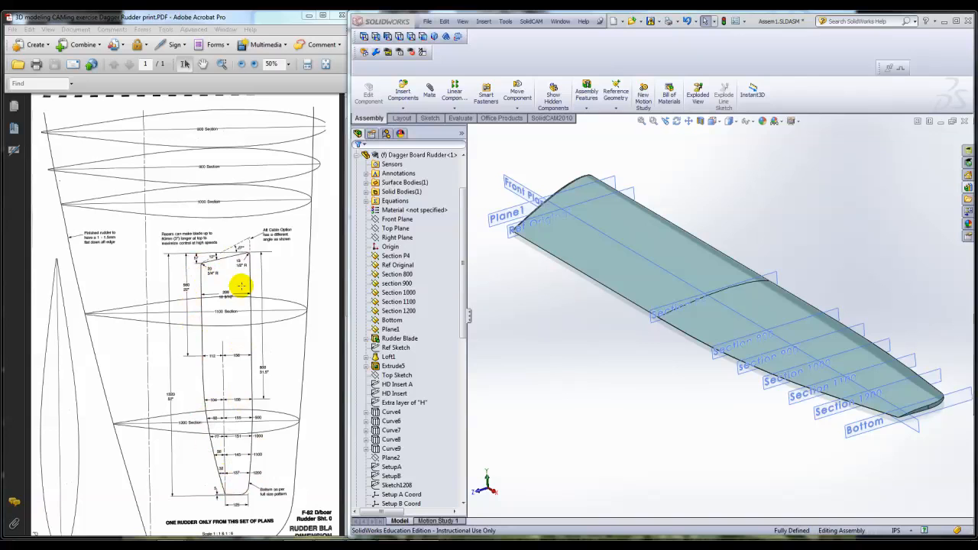
{"action": "mouse_move", "coordinate": [208, 359]}
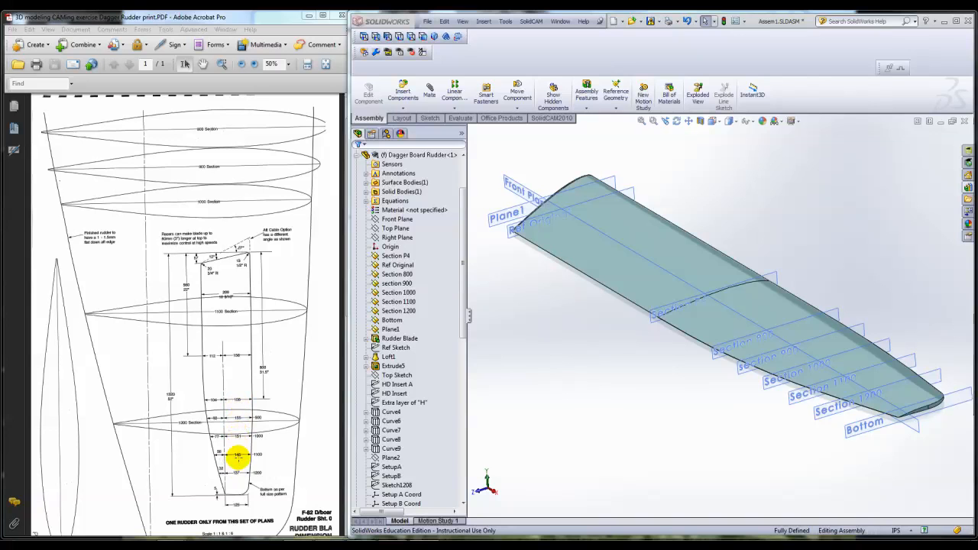
{"action": "mouse_move", "coordinate": [64, 297]}
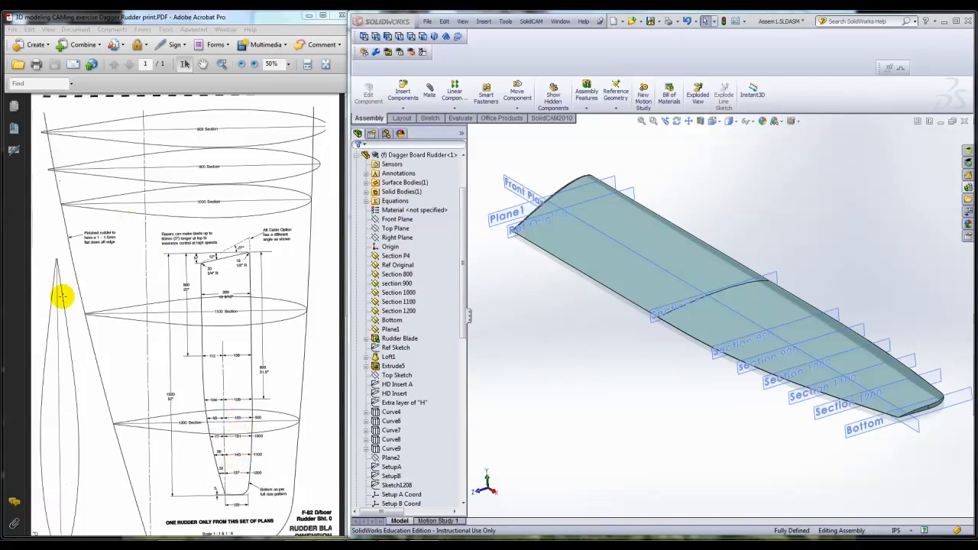
{"action": "mouse_move", "coordinate": [90, 161]}
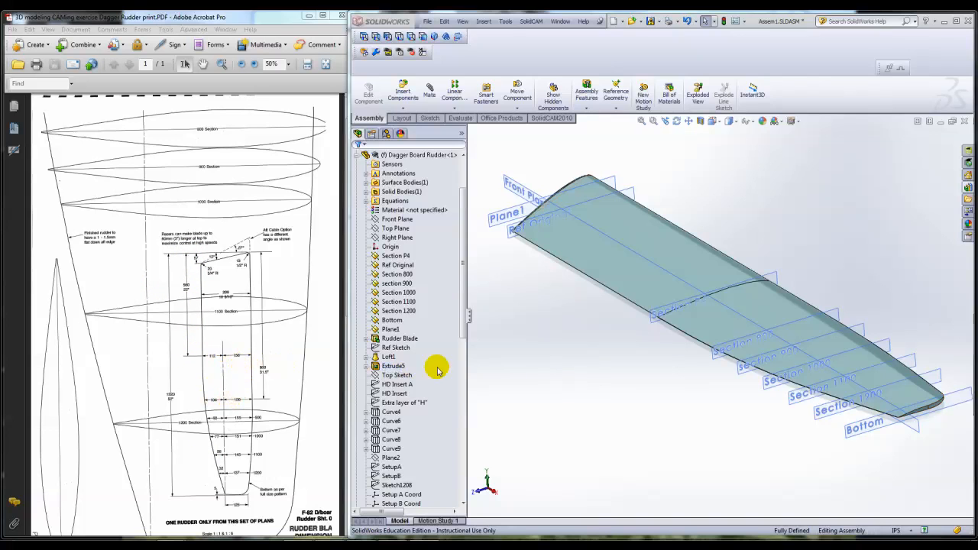
{"action": "mouse_move", "coordinate": [499, 295]}
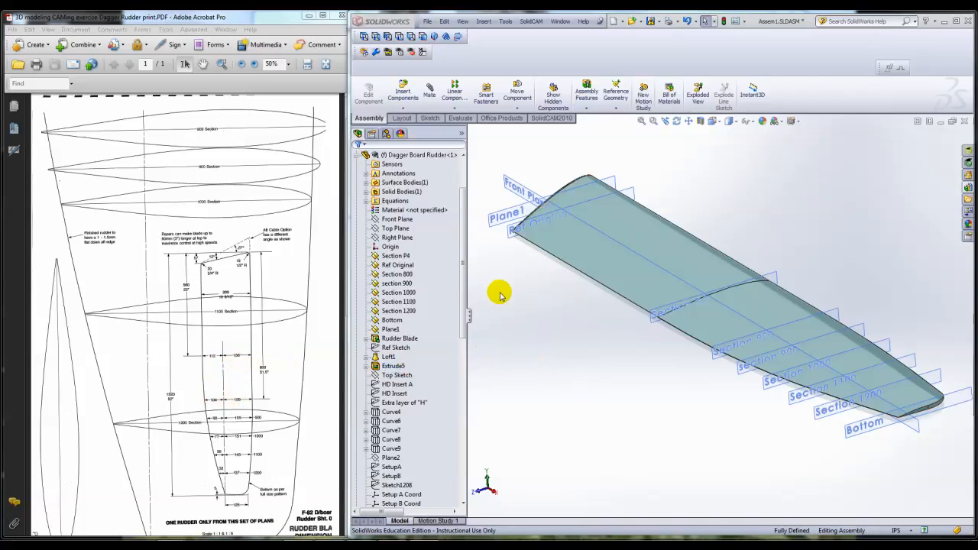
{"action": "mouse_move", "coordinate": [669, 342]}
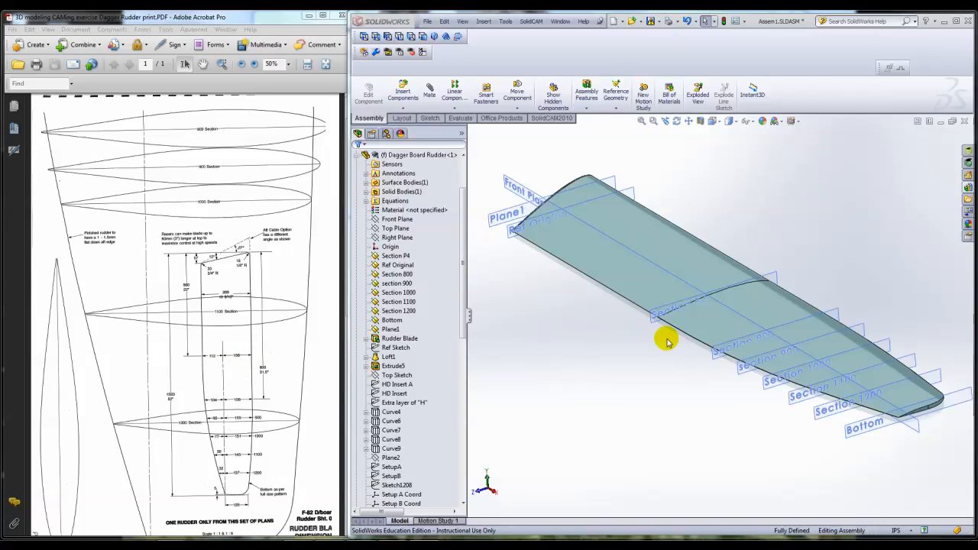
{"action": "mouse_move", "coordinate": [712, 388]}
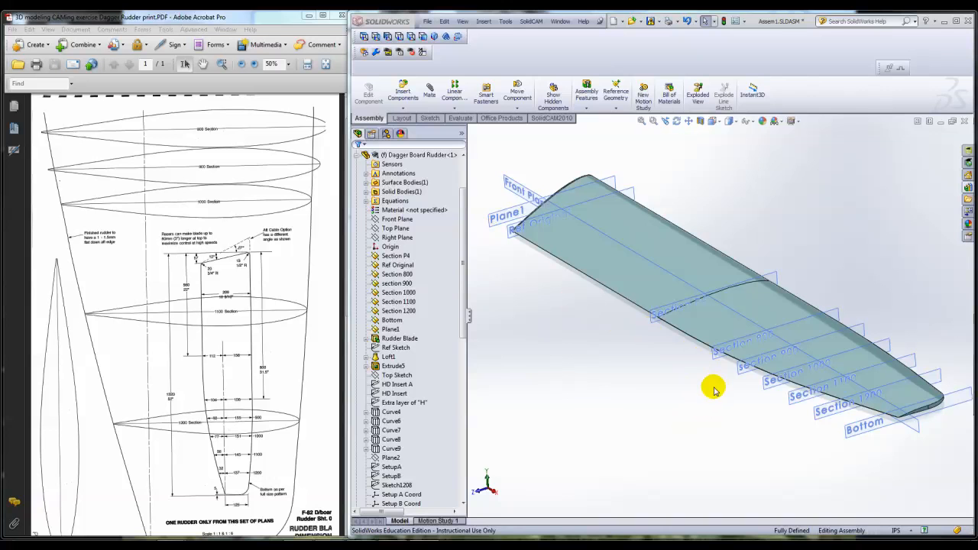
{"action": "mouse_move", "coordinate": [575, 335]}
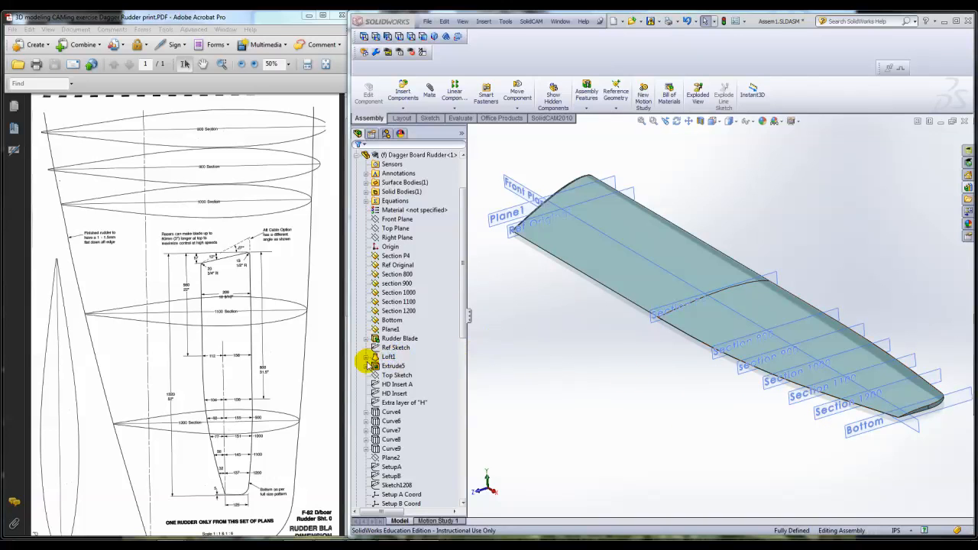
Step: Expand Loft1 in the tree and highlight the Sketch 800 section on the blade
{"action": "left_click", "coordinate": [367, 366]}
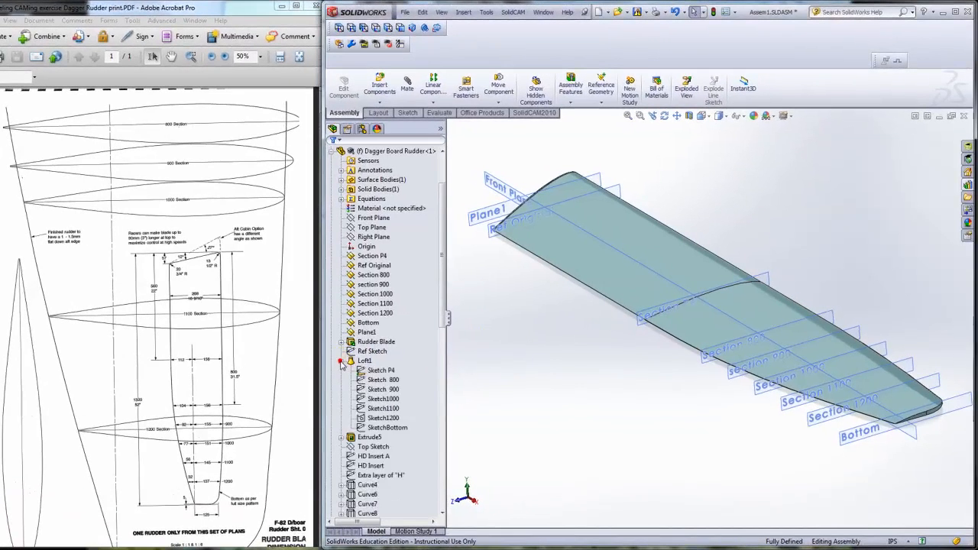
{"action": "left_click", "coordinate": [382, 379]}
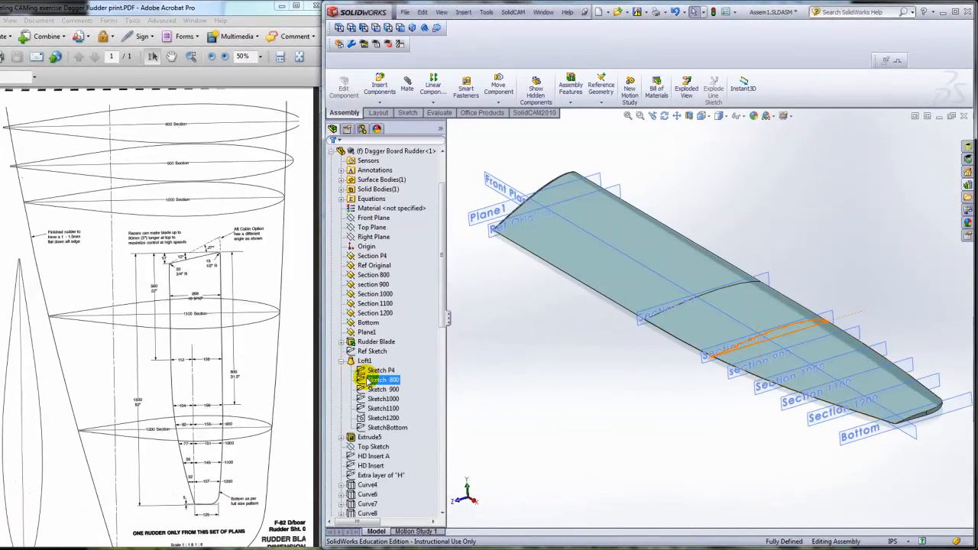
{"action": "left_click", "coordinate": [382, 397]}
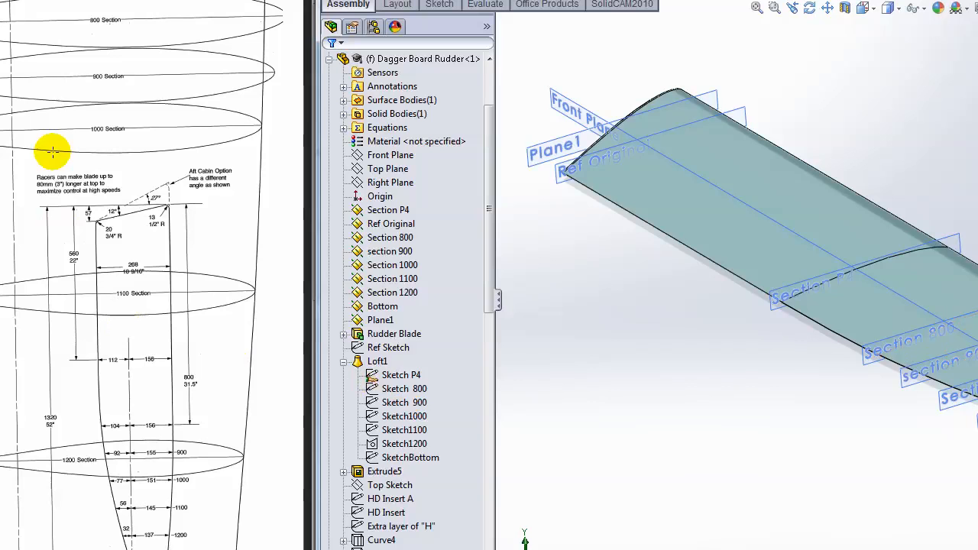
{"action": "mouse_move", "coordinate": [14, 275]}
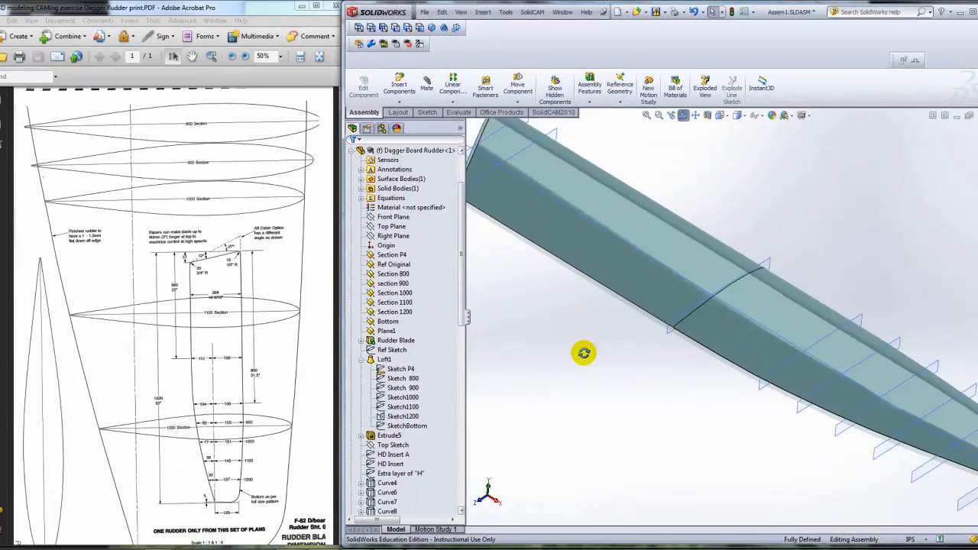
Step: Orbit the blade to show its squared top end and tapering length
{"action": "left_click_drag", "start_coordinate": [584, 351], "coordinate": [566, 343]}
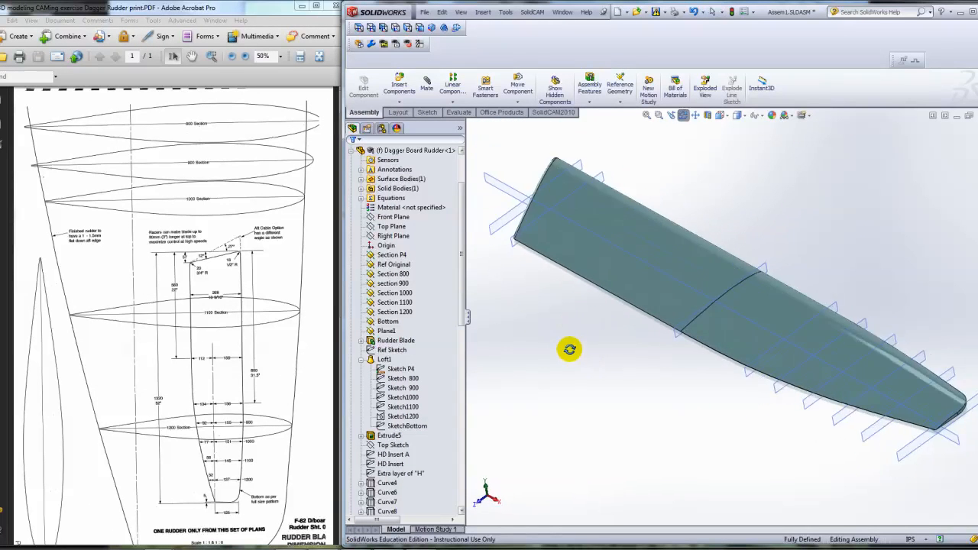
{"action": "left_click_drag", "start_coordinate": [568, 348], "coordinate": [582, 357]}
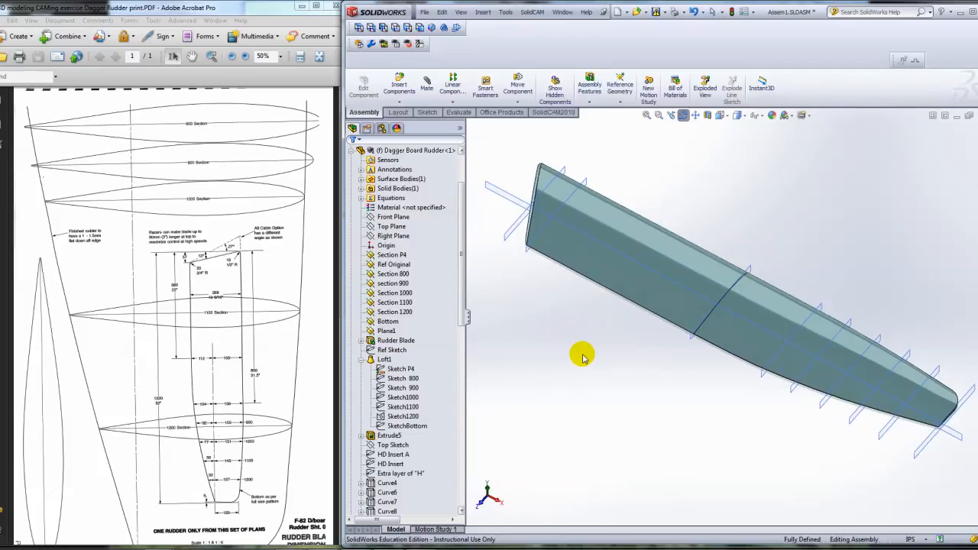
{"action": "mouse_move", "coordinate": [364, 285]}
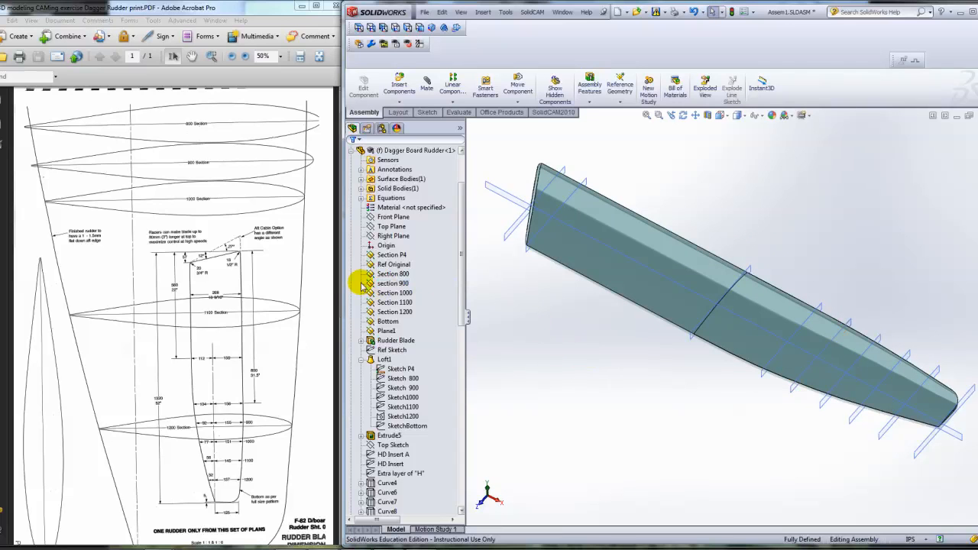
{"action": "mouse_move", "coordinate": [207, 107]}
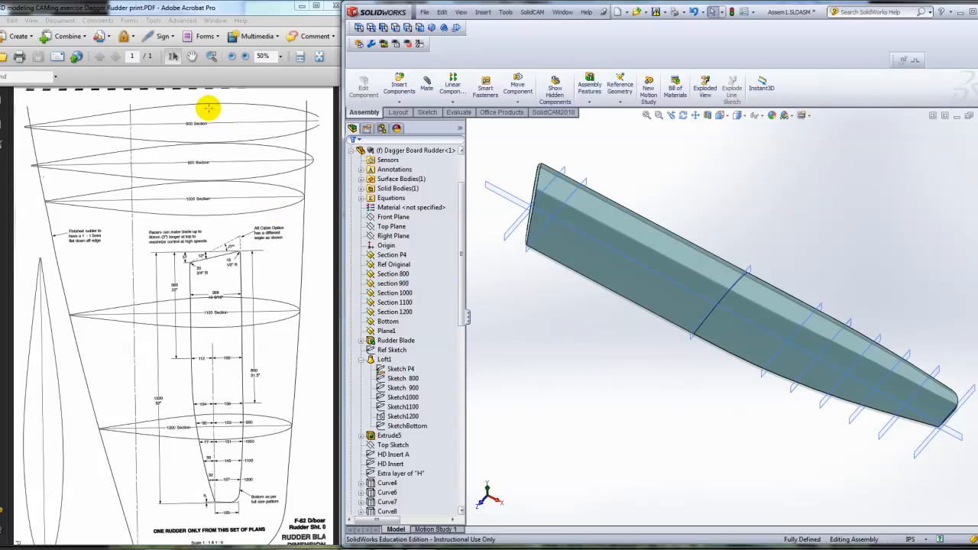
{"action": "mouse_move", "coordinate": [205, 144]}
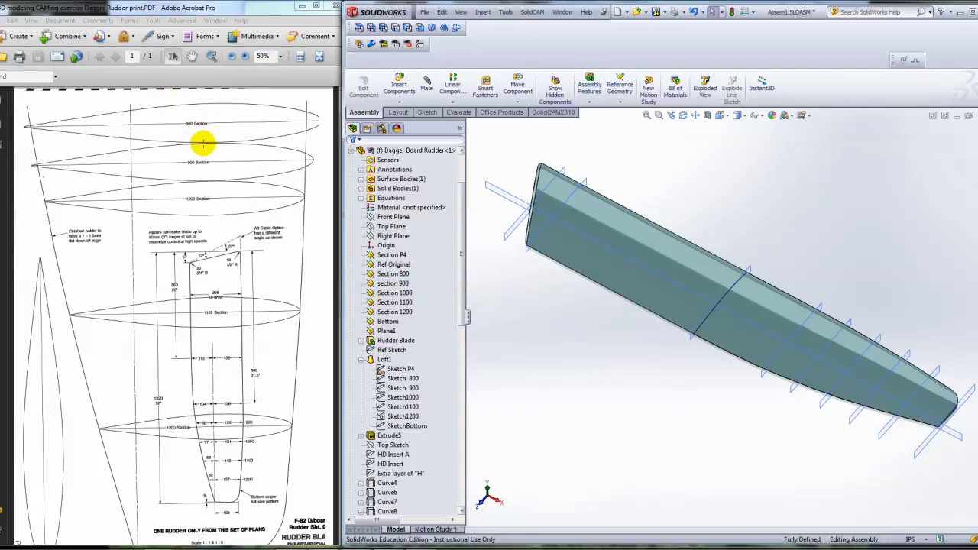
Step: Magnify the rudder print in Acrobat to 200% beside the blade model
{"action": "left_click", "coordinate": [281, 55]}
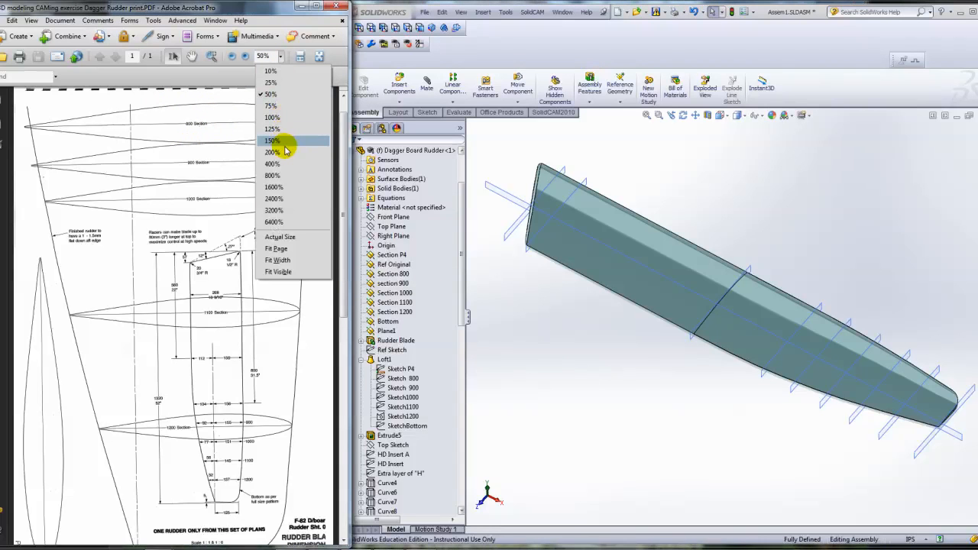
{"action": "left_click", "coordinate": [272, 151]}
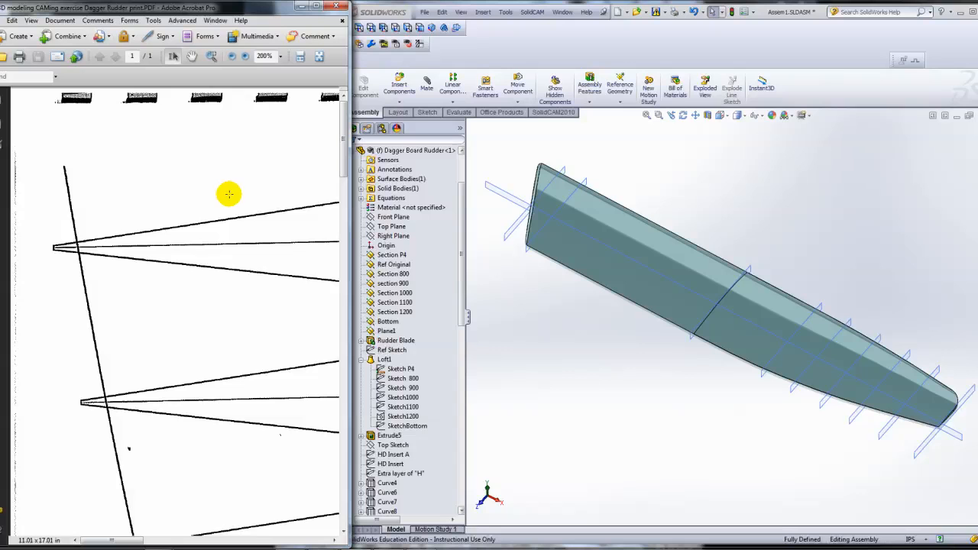
{"action": "mouse_move", "coordinate": [159, 219]}
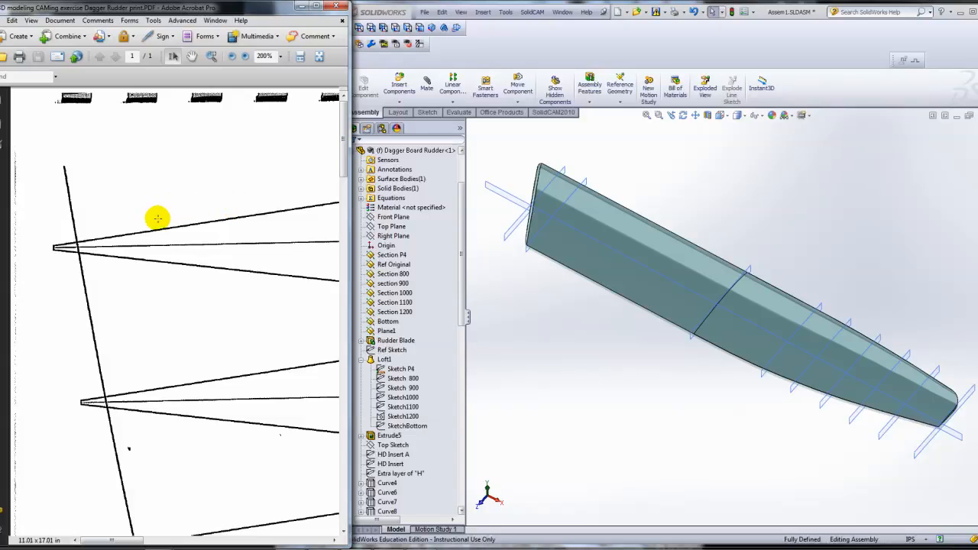
{"action": "mouse_move", "coordinate": [144, 227]}
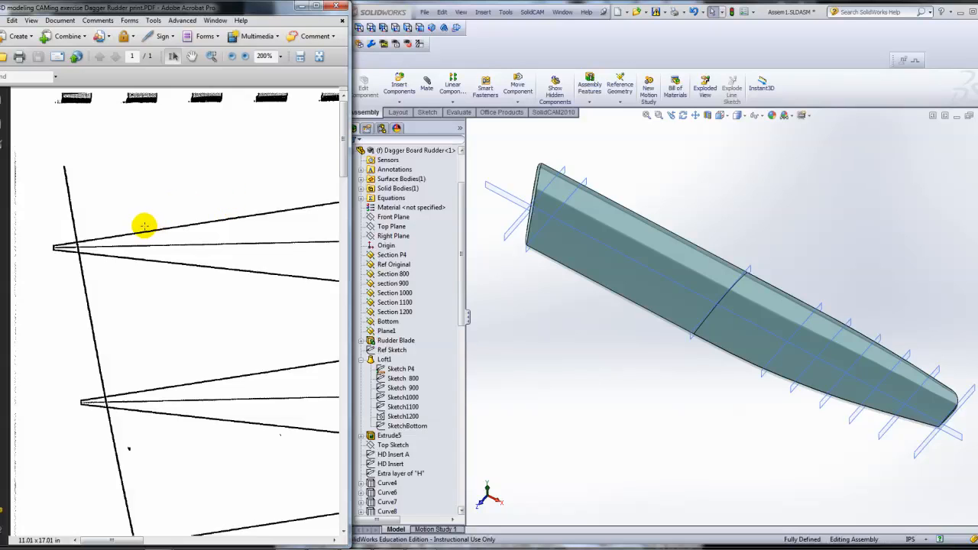
{"action": "mouse_move", "coordinate": [144, 231]}
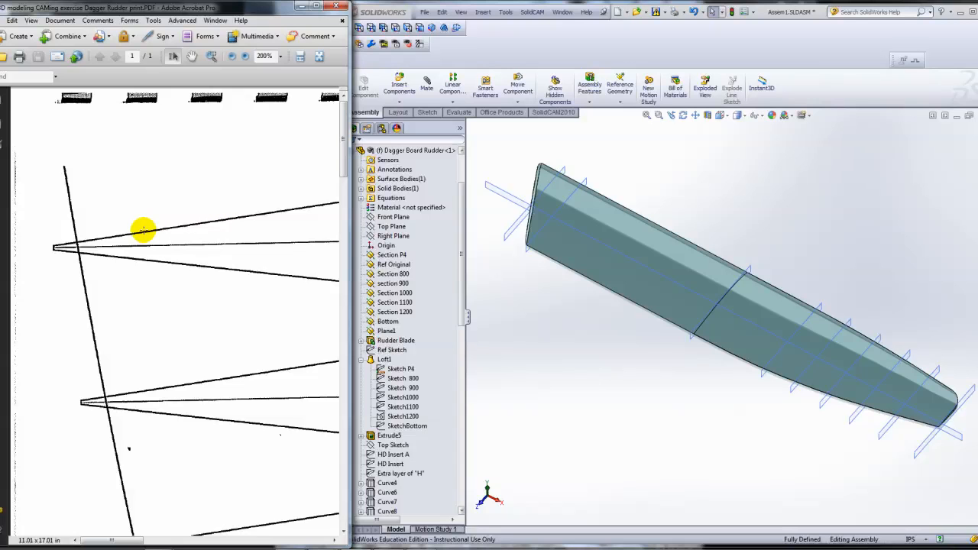
{"action": "mouse_move", "coordinate": [178, 226]}
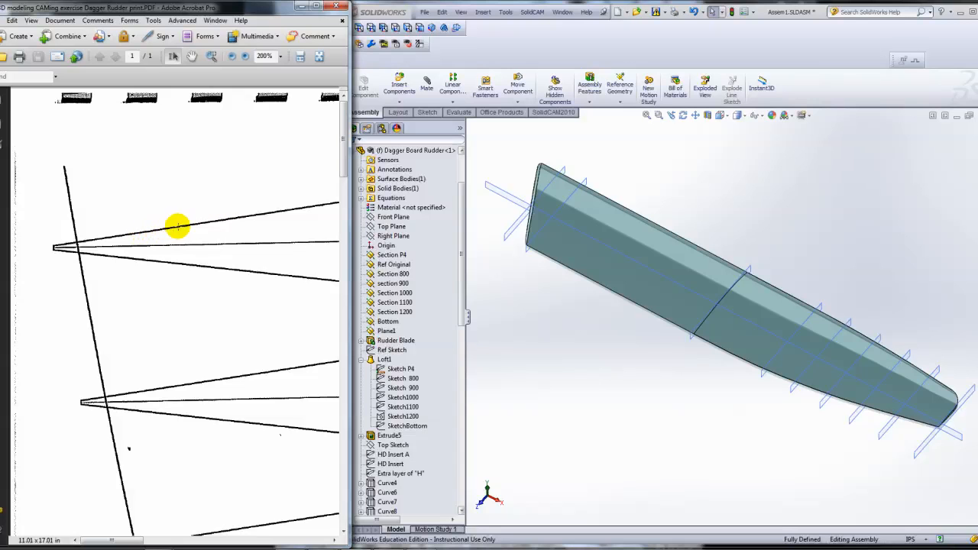
{"action": "mouse_move", "coordinate": [161, 230]}
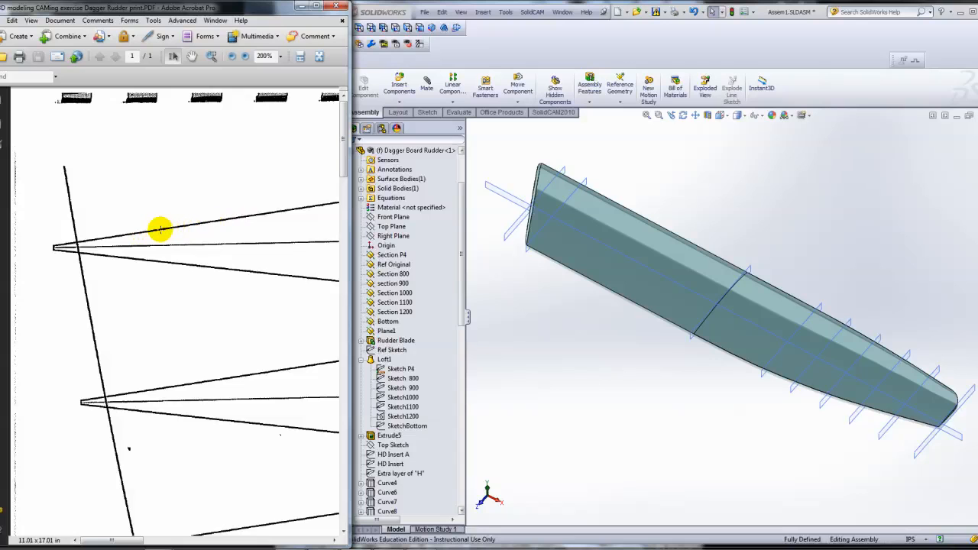
{"action": "mouse_move", "coordinate": [156, 230]}
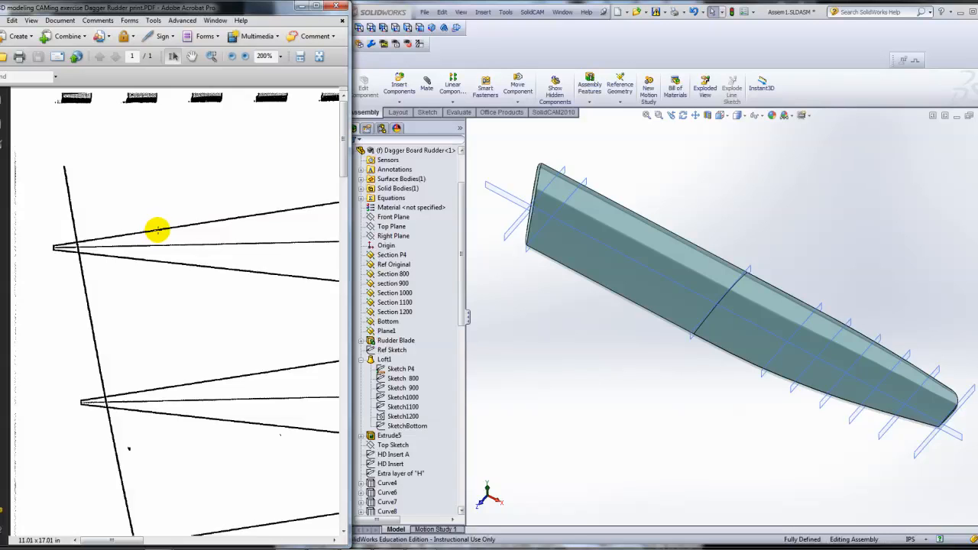
{"action": "mouse_move", "coordinate": [161, 236]}
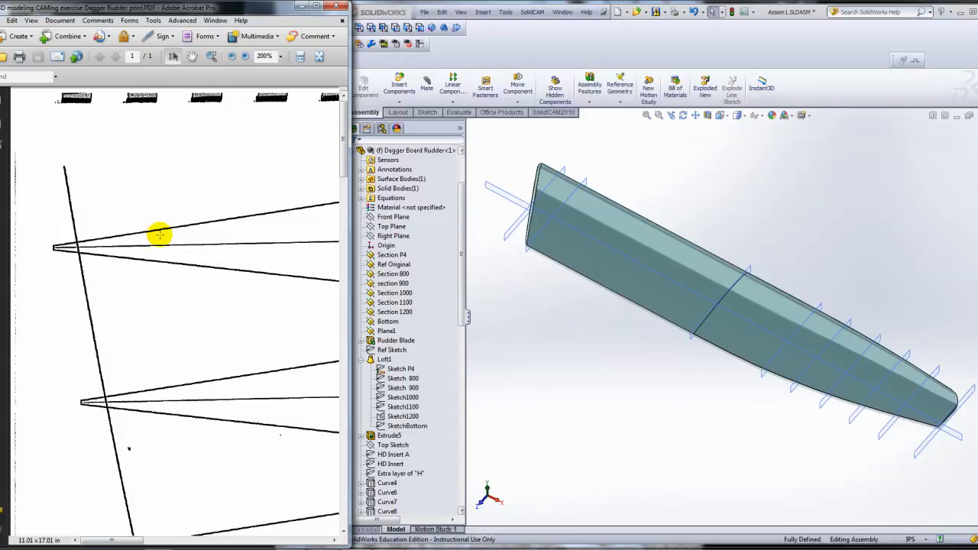
{"action": "mouse_move", "coordinate": [160, 235]}
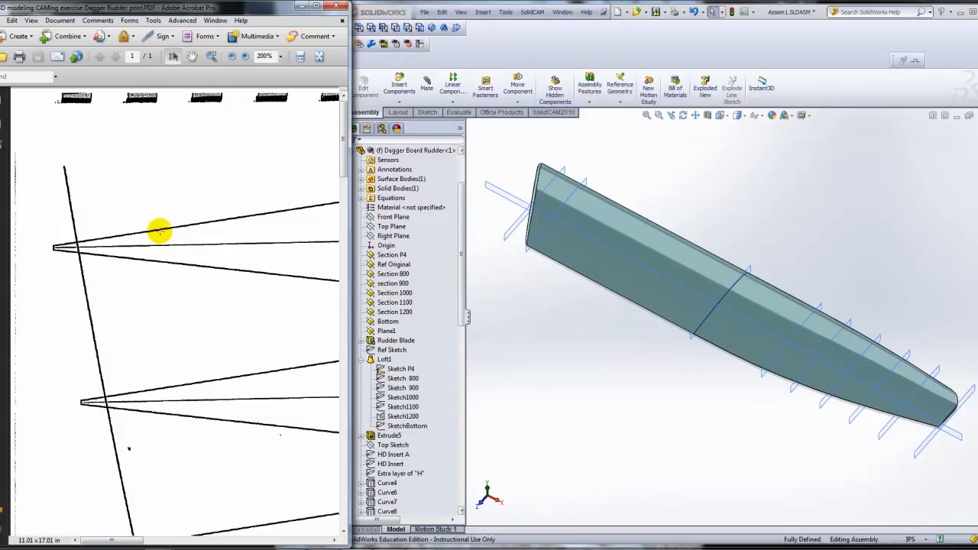
{"action": "mouse_move", "coordinate": [147, 211]}
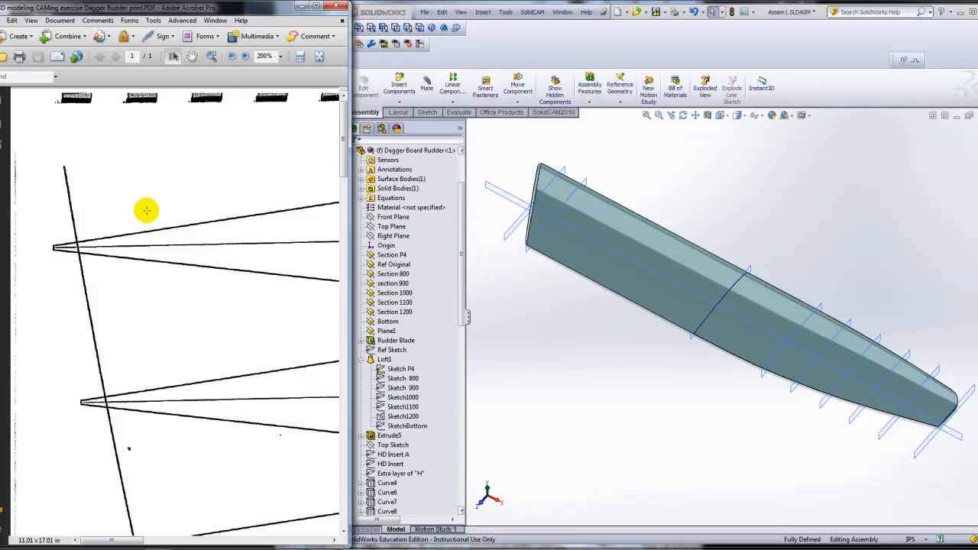
{"action": "mouse_move", "coordinate": [199, 223]}
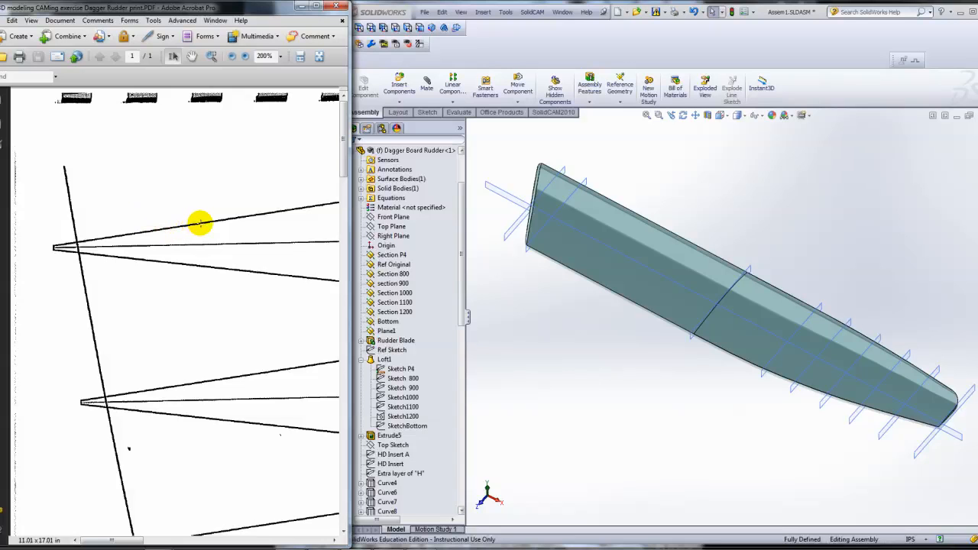
{"action": "mouse_move", "coordinate": [202, 228]}
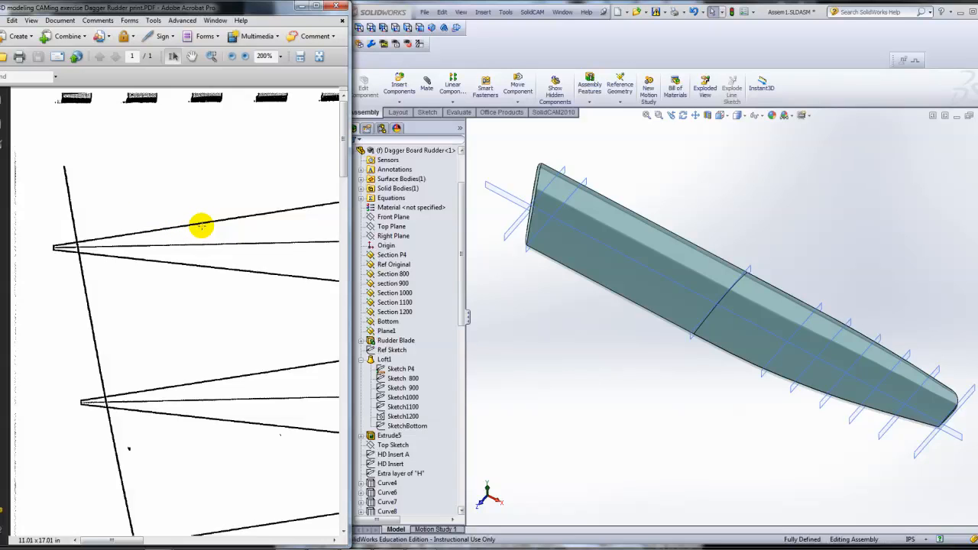
{"action": "mouse_move", "coordinate": [186, 269]}
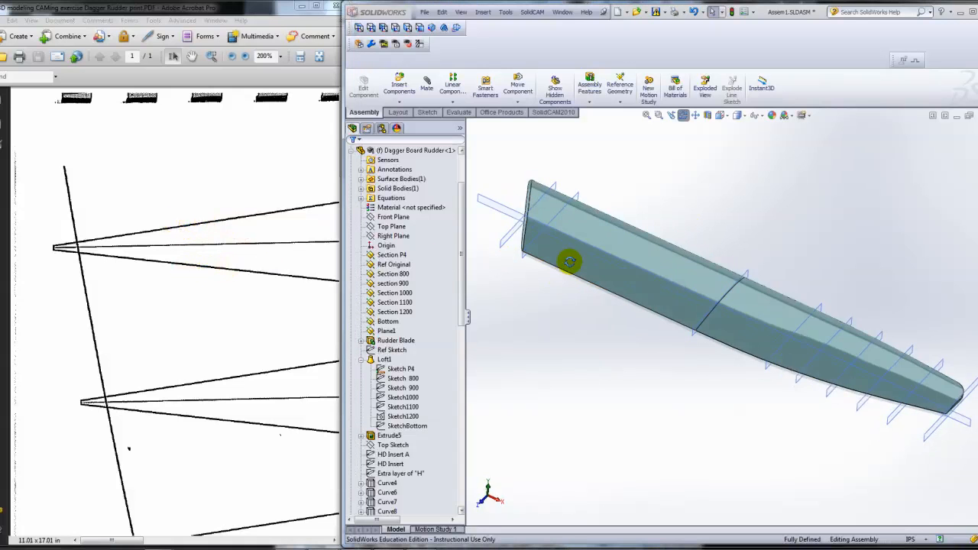
Step: Orbit the blade to a side view and maximize the SOLIDWORKS window
{"action": "left_click_drag", "start_coordinate": [568, 260], "coordinate": [583, 314]}
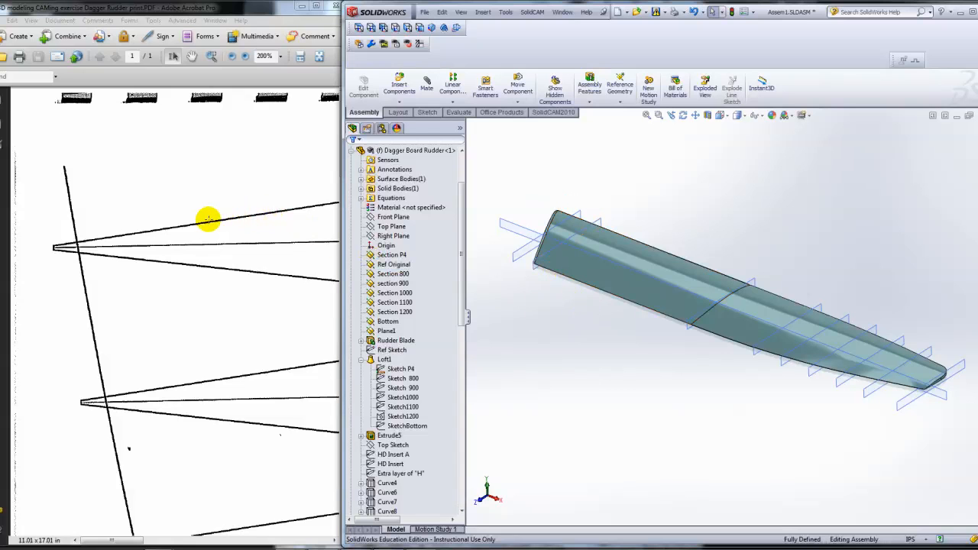
{"action": "mouse_move", "coordinate": [110, 229]}
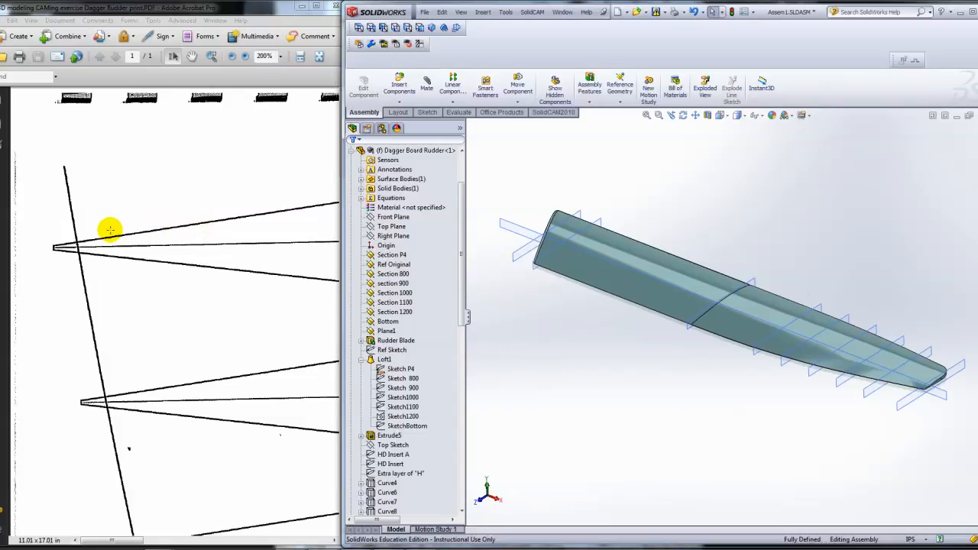
{"action": "mouse_move", "coordinate": [182, 335]}
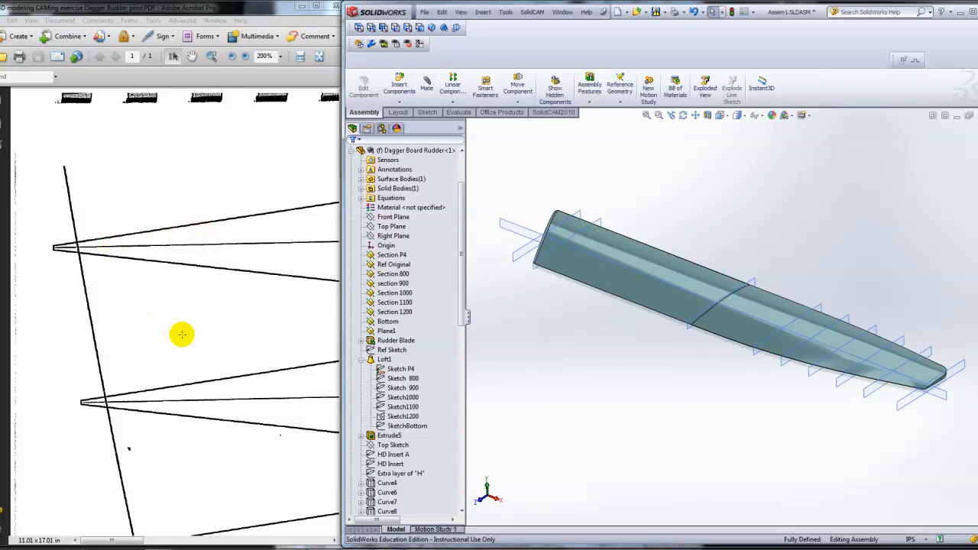
{"action": "mouse_move", "coordinate": [191, 333]}
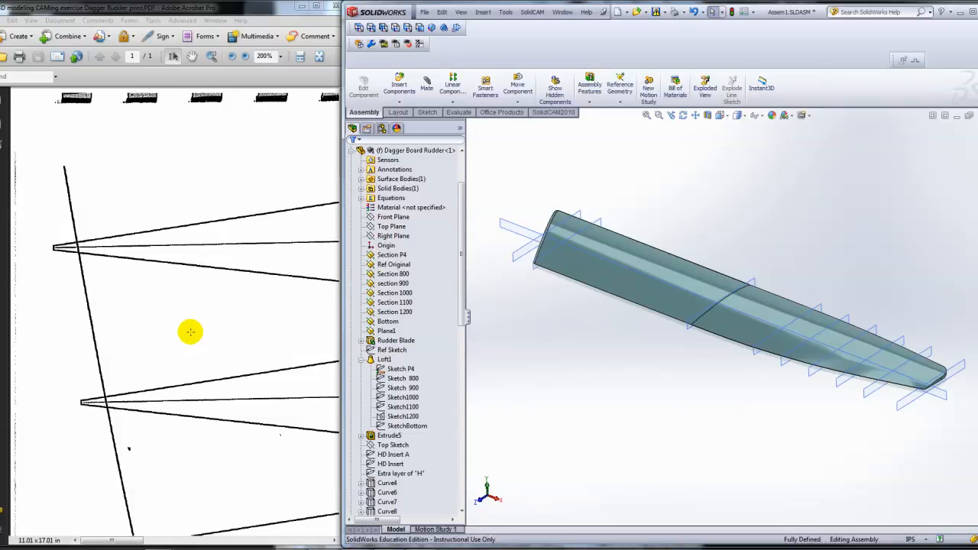
{"action": "left_click", "coordinate": [678, 301]}
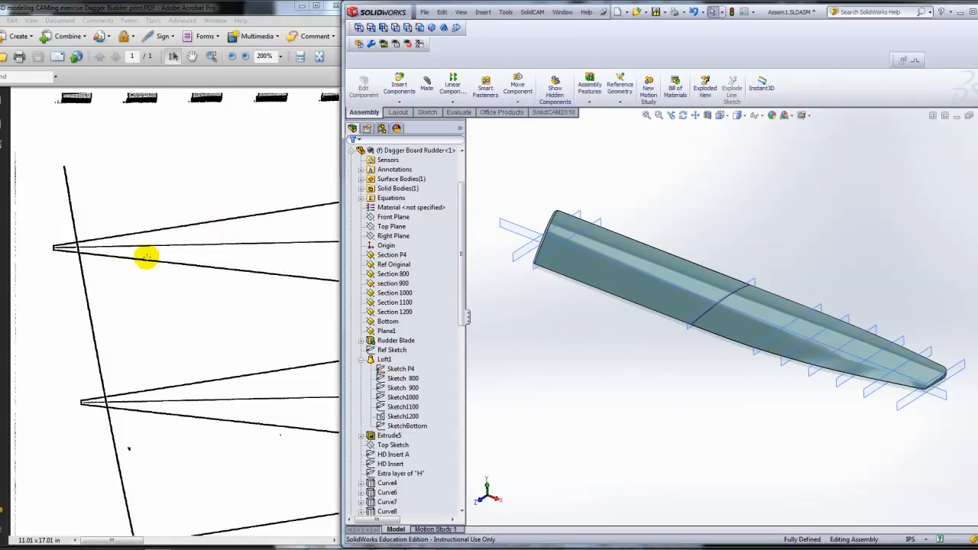
{"action": "mouse_move", "coordinate": [539, 333]}
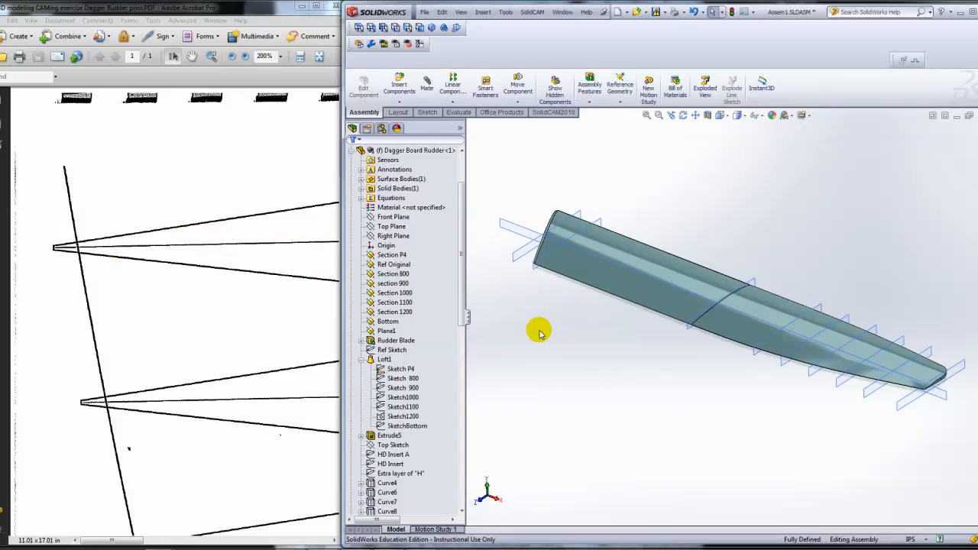
{"action": "mouse_move", "coordinate": [533, 333]}
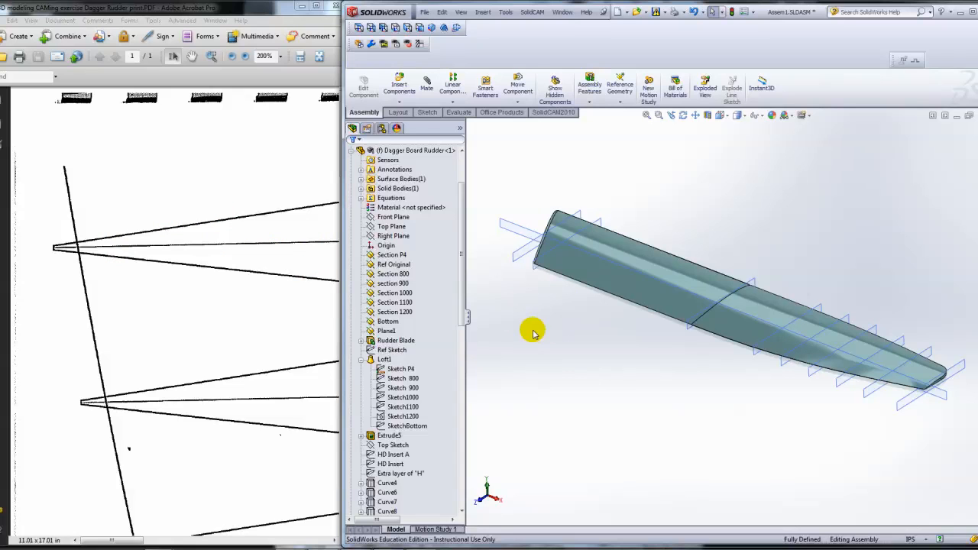
{"action": "mouse_move", "coordinate": [339, 238]}
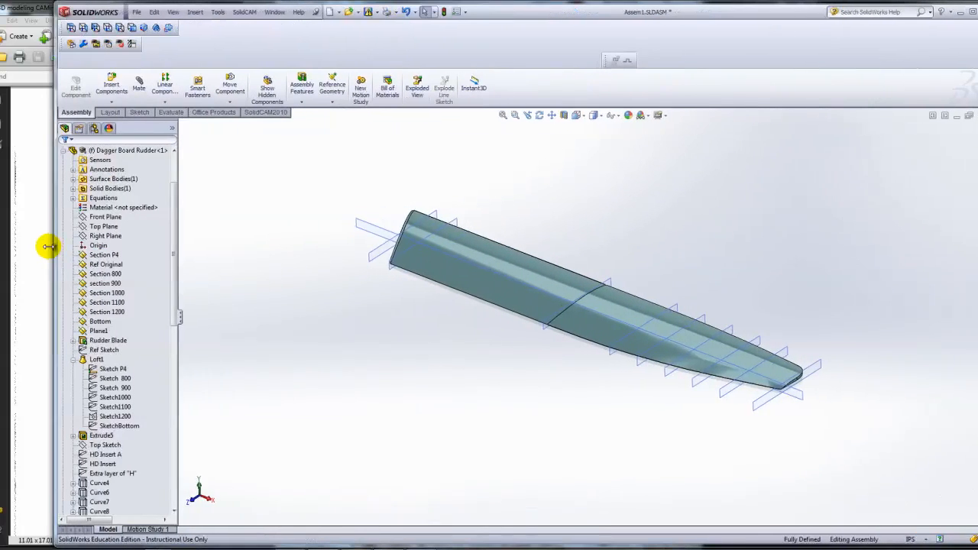
Step: Hide the live section planes around the blade via the View menu
{"action": "left_click", "coordinate": [173, 12]}
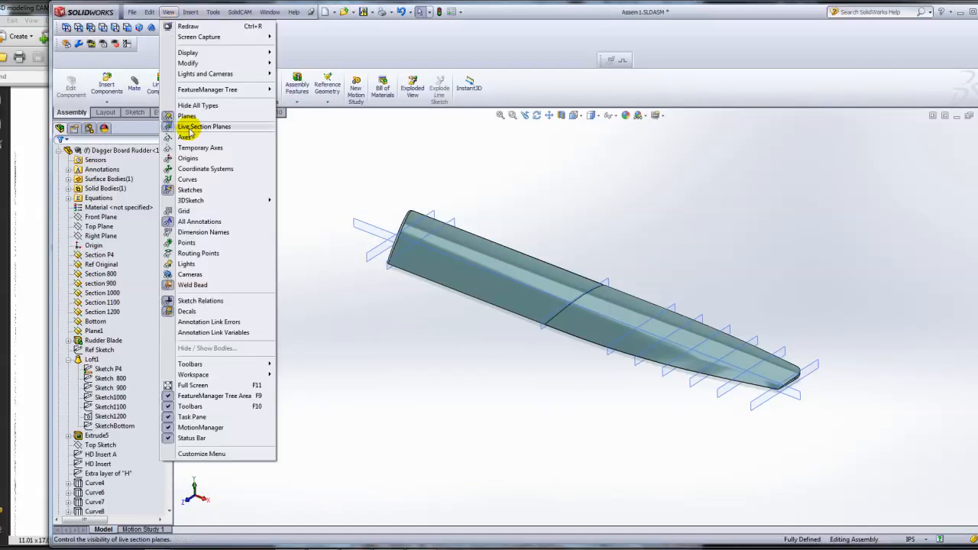
{"action": "left_click", "coordinate": [187, 138]}
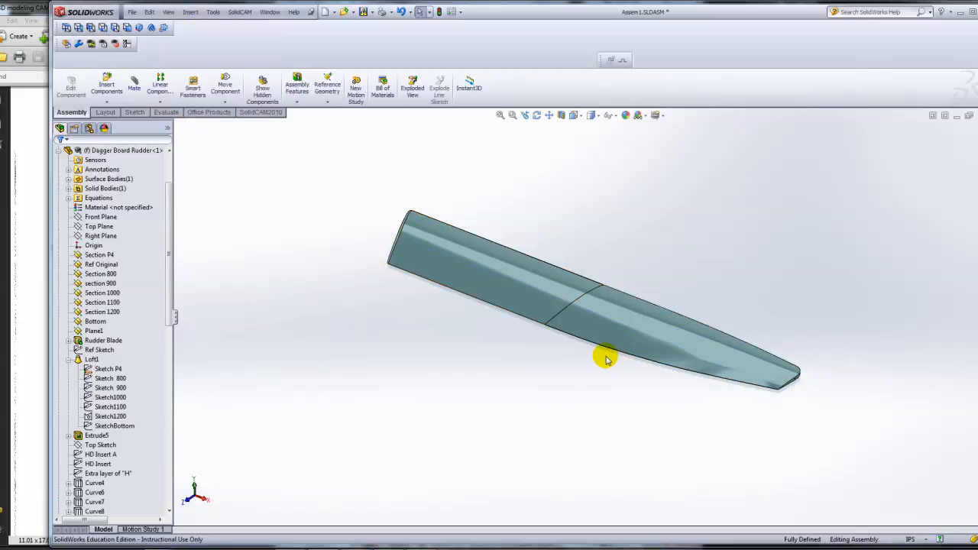
{"action": "mouse_move", "coordinate": [510, 374]}
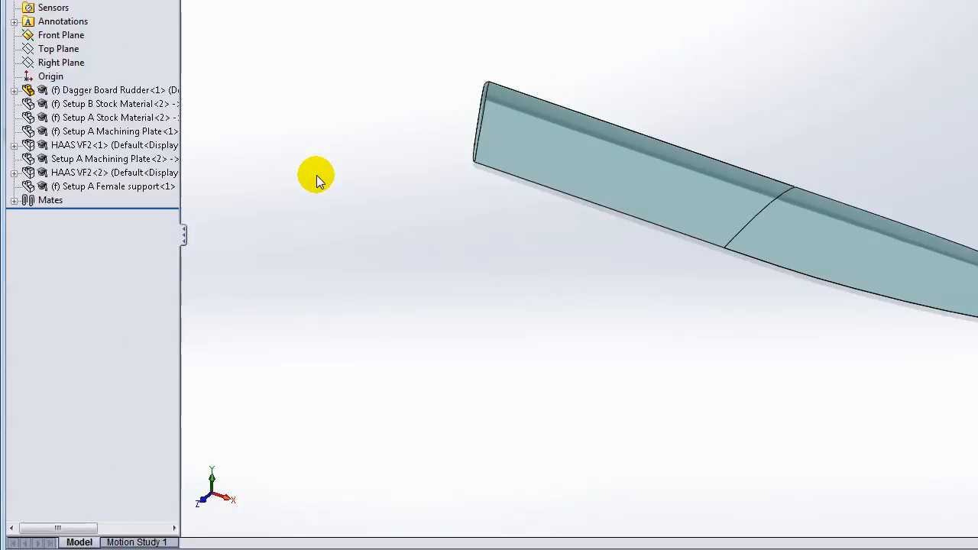
{"action": "mouse_move", "coordinate": [294, 125]}
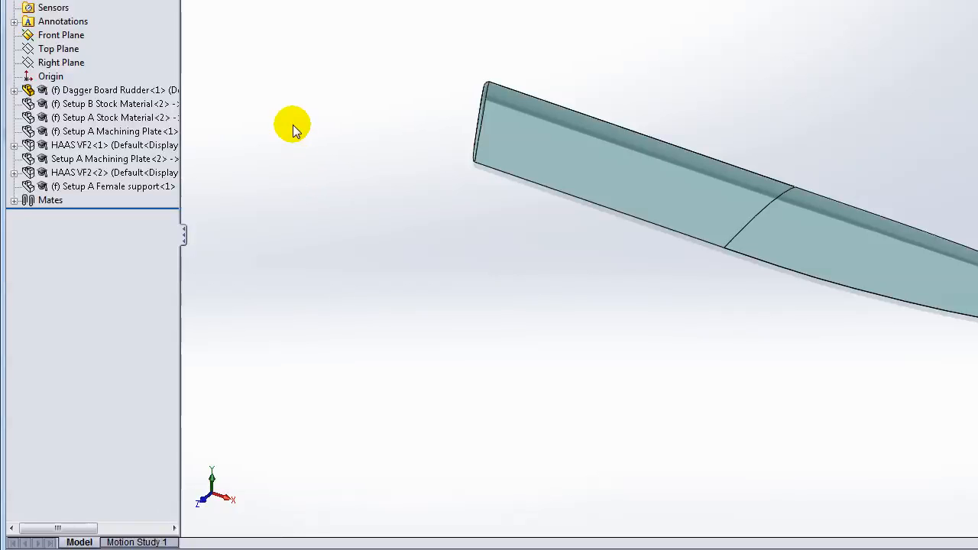
Step: Orbit the assembly and show the Setup A Machining Plate component beneath the stock
{"action": "right_click", "coordinate": [115, 116]}
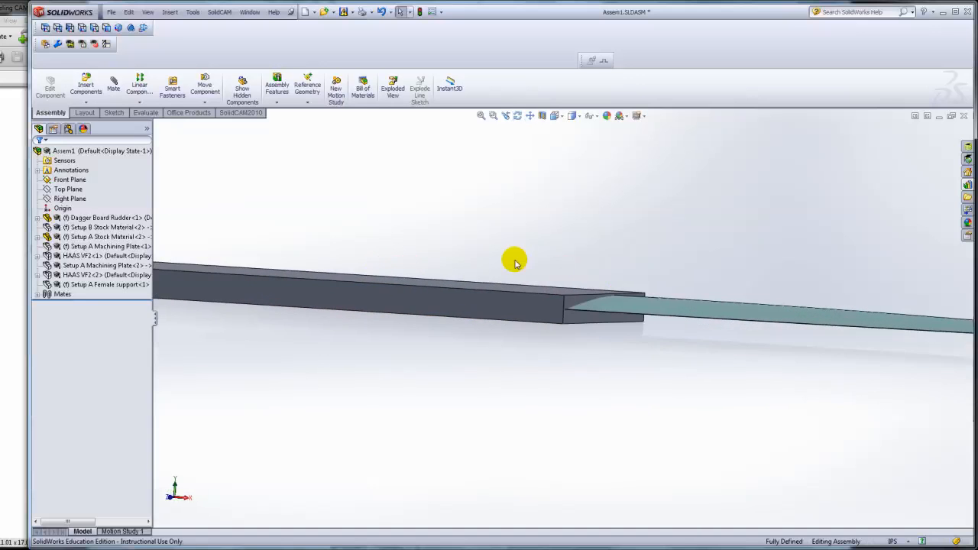
{"action": "left_click_drag", "start_coordinate": [513, 260], "coordinate": [577, 294]}
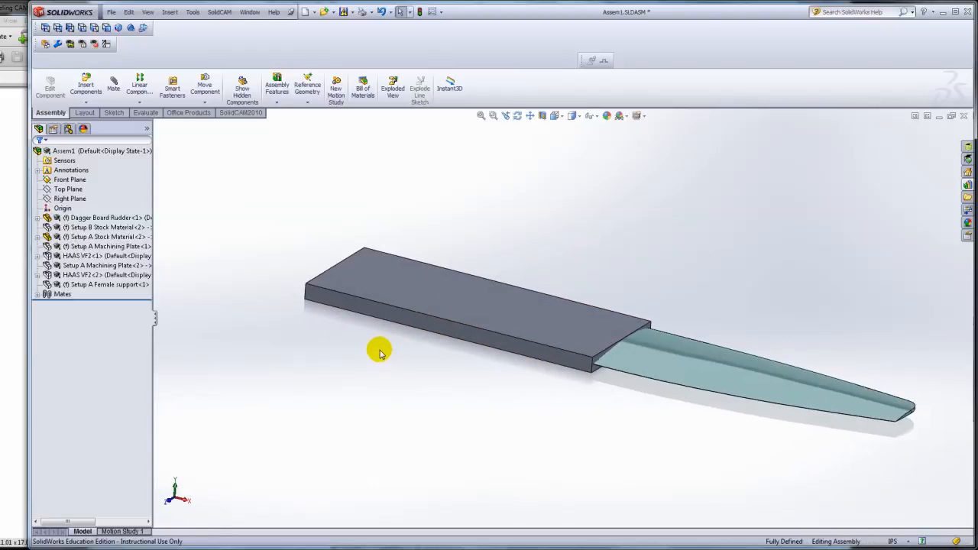
{"action": "mouse_move", "coordinate": [263, 285]}
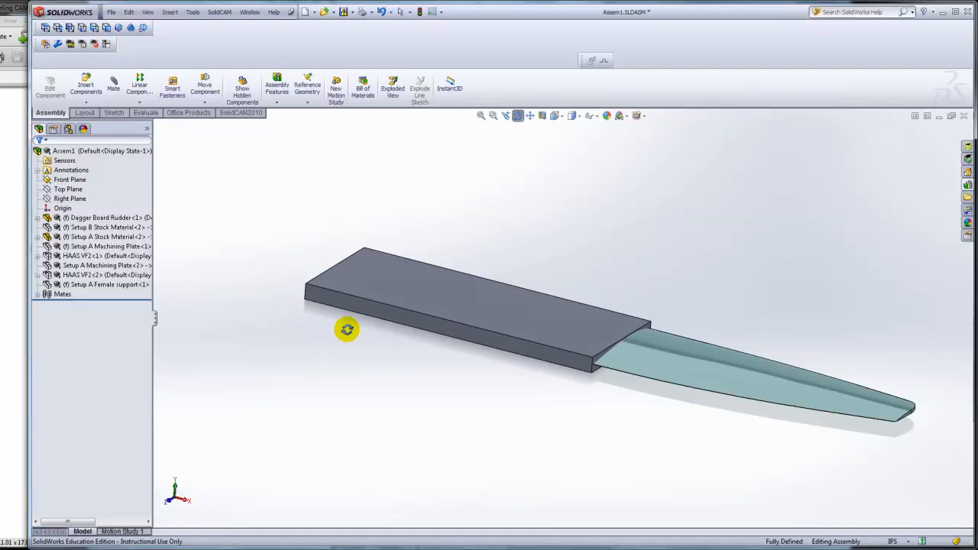
{"action": "mouse_move", "coordinate": [510, 319]}
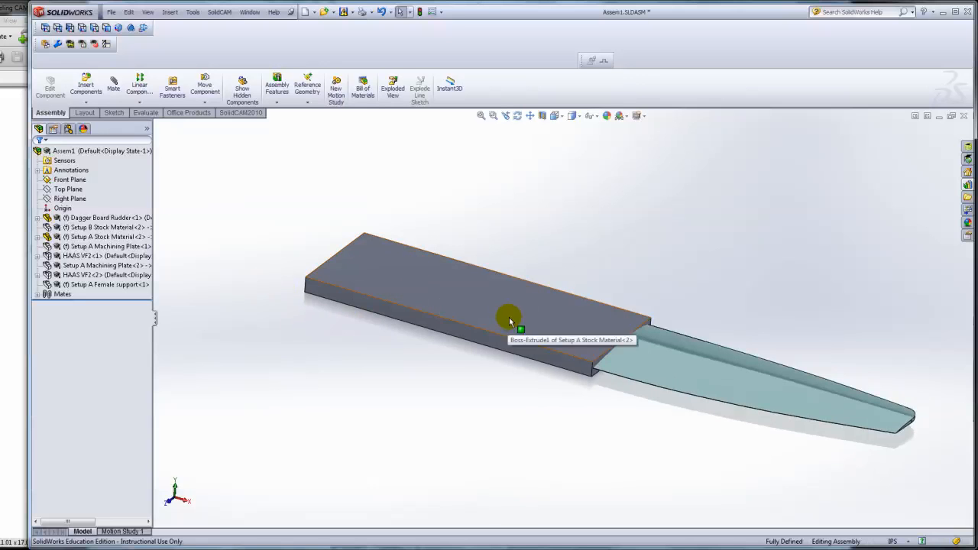
{"action": "mouse_move", "coordinate": [276, 308]}
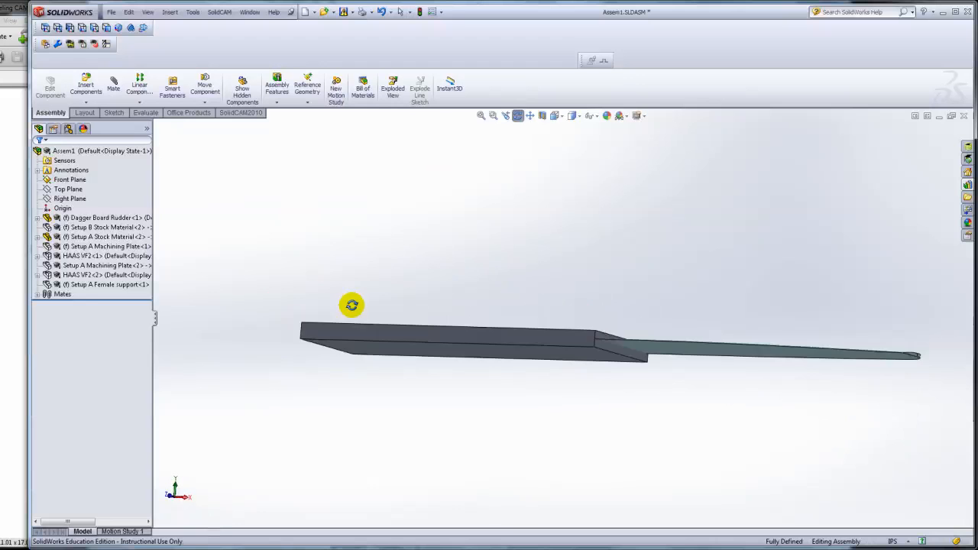
{"action": "mouse_move", "coordinate": [507, 371]}
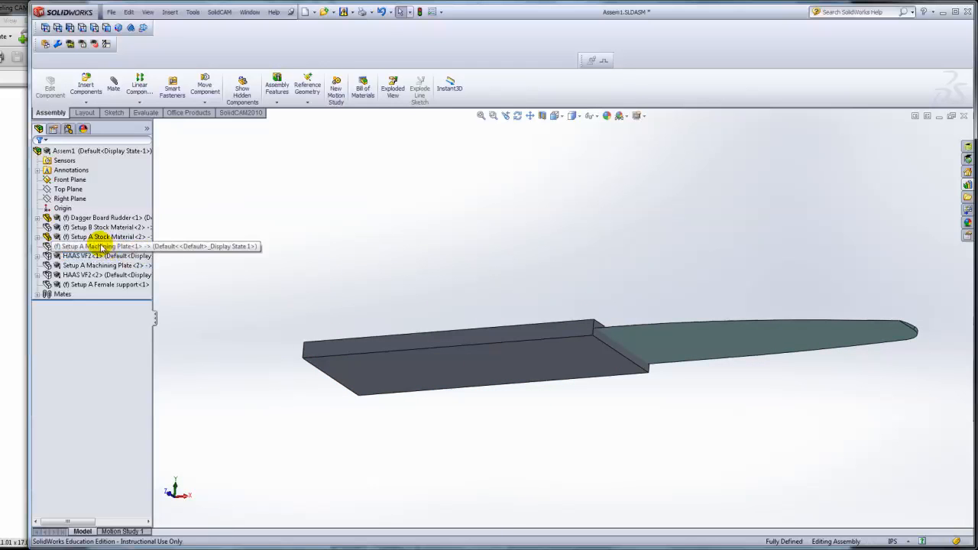
{"action": "right_click", "coordinate": [100, 246]}
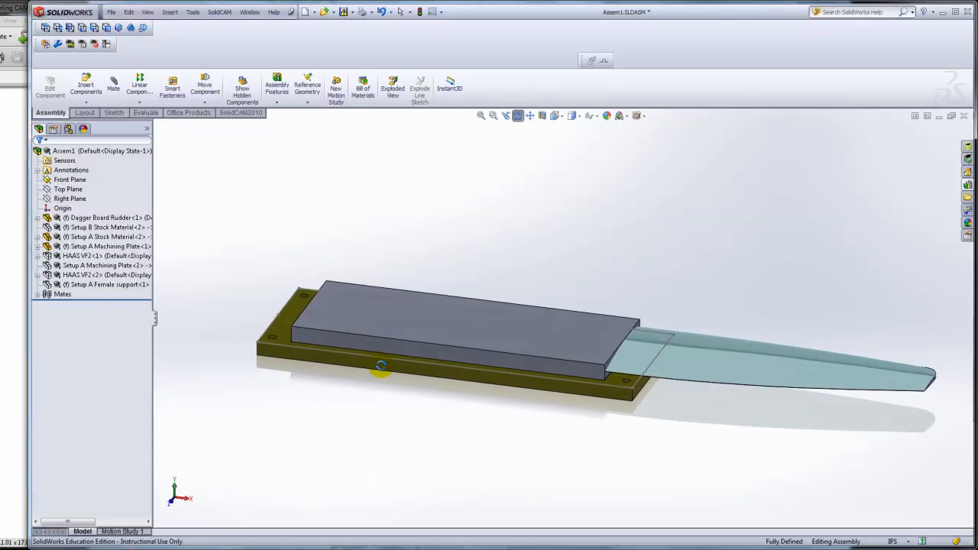
{"action": "left_click_drag", "start_coordinate": [382, 367], "coordinate": [508, 379]}
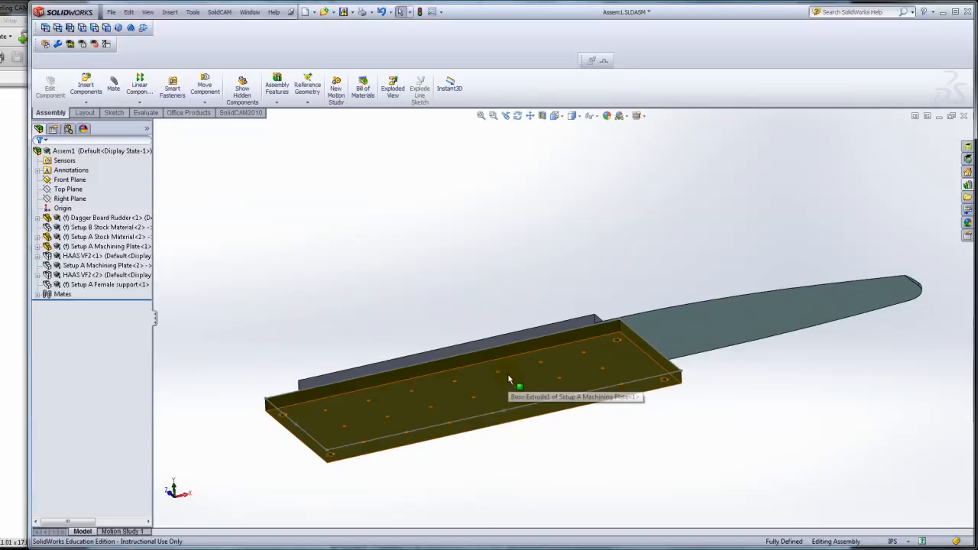
{"action": "mouse_move", "coordinate": [507, 337]}
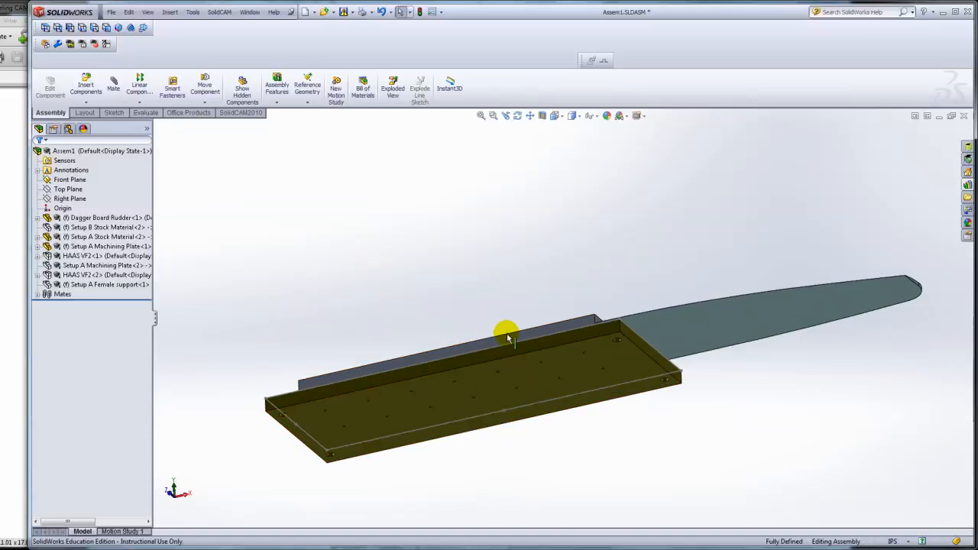
{"action": "left_click_drag", "start_coordinate": [507, 337], "coordinate": [474, 385]}
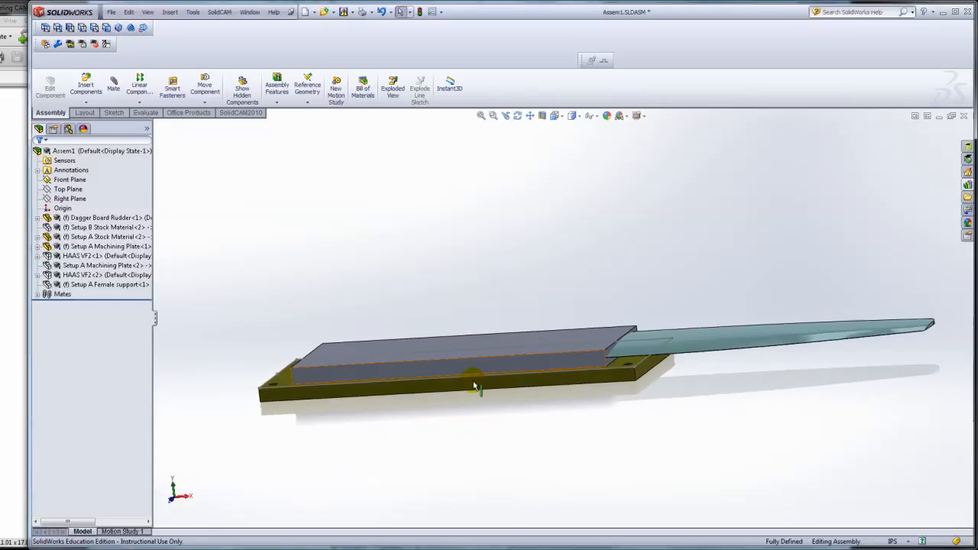
{"action": "left_click_drag", "start_coordinate": [474, 385], "coordinate": [429, 321]}
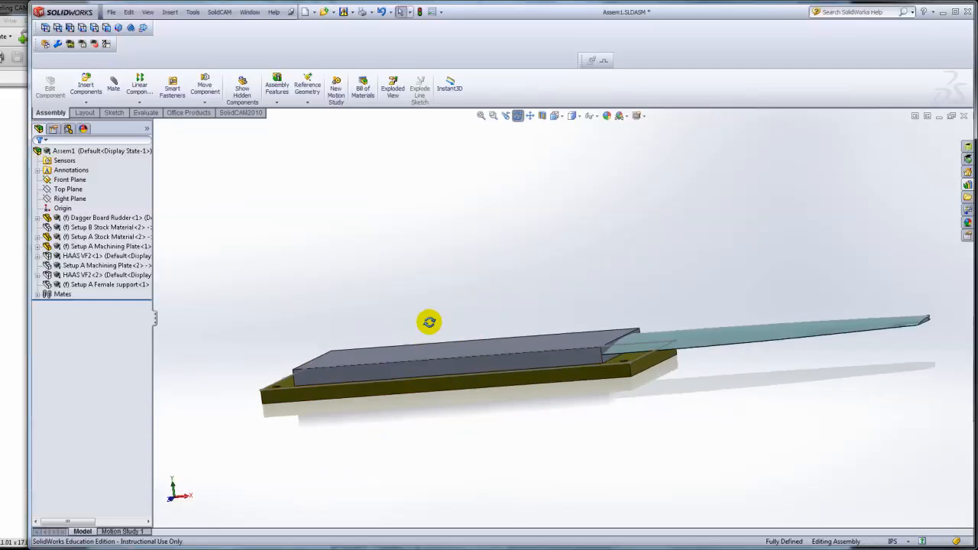
{"action": "left_click_drag", "start_coordinate": [429, 321], "coordinate": [451, 300]}
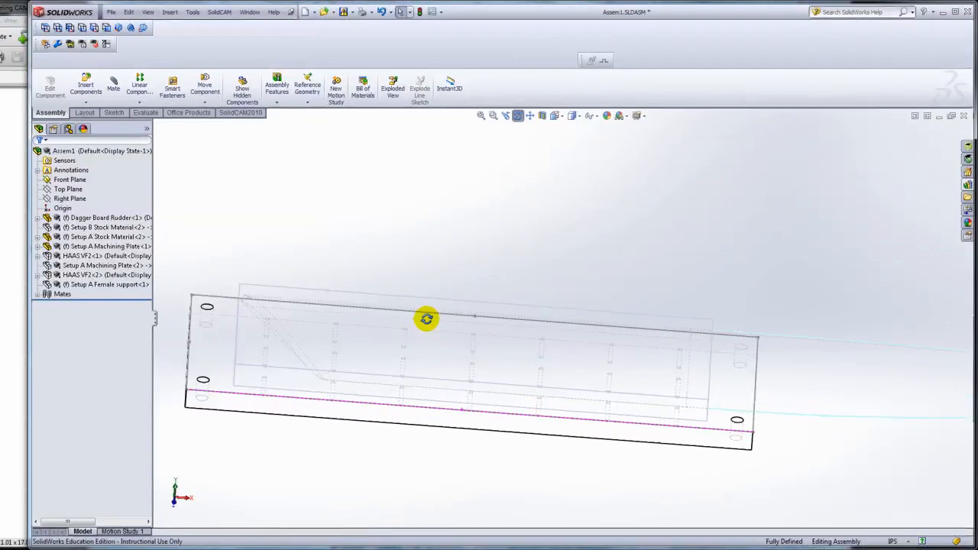
{"action": "left_click", "coordinate": [575, 116]}
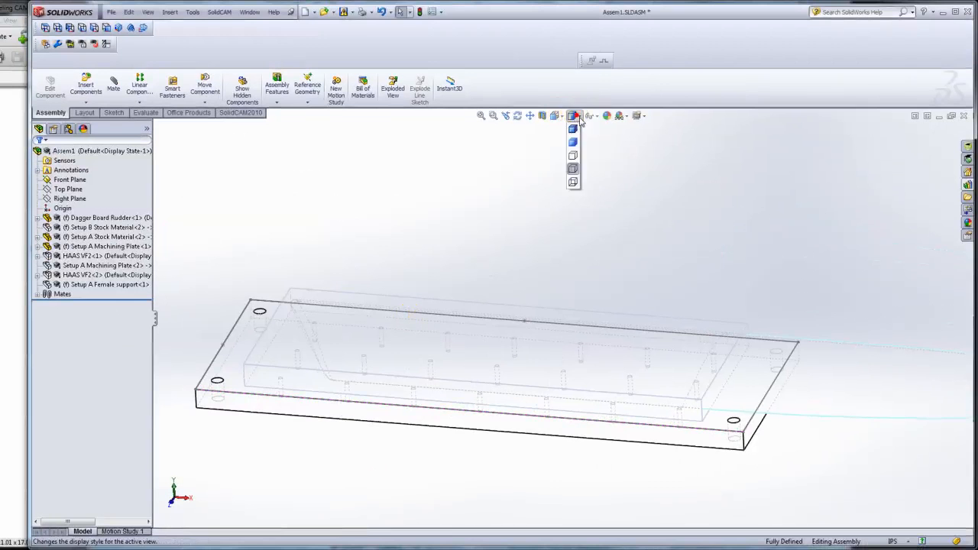
{"action": "left_click", "coordinate": [571, 128]}
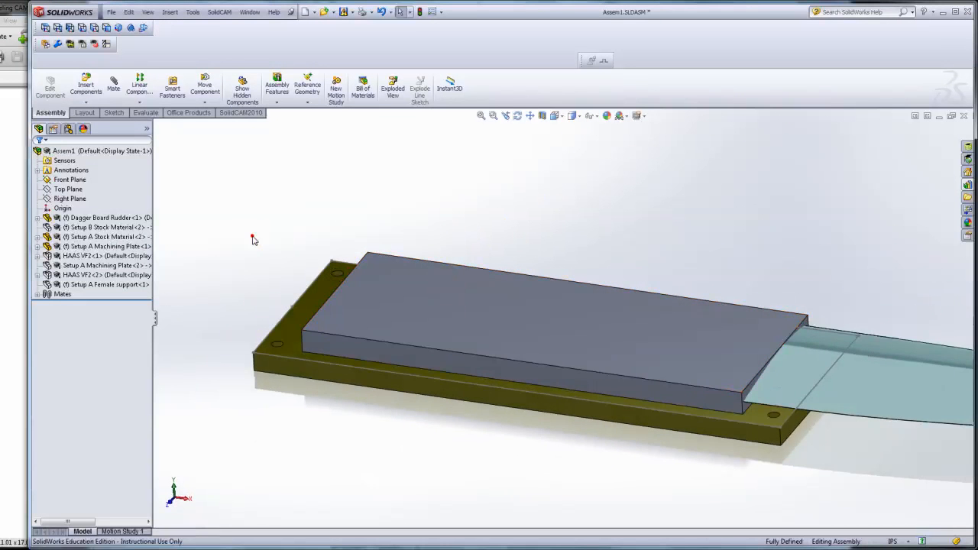
Step: Show the HAAS VF2 mill components and orbit around the table and travel box
{"action": "left_click", "coordinate": [79, 255]}
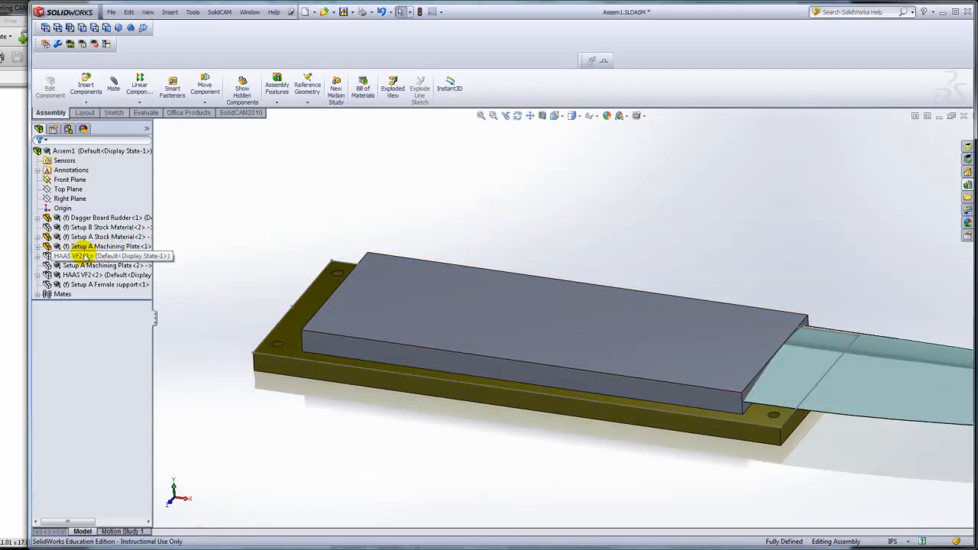
{"action": "right_click", "coordinate": [80, 255]}
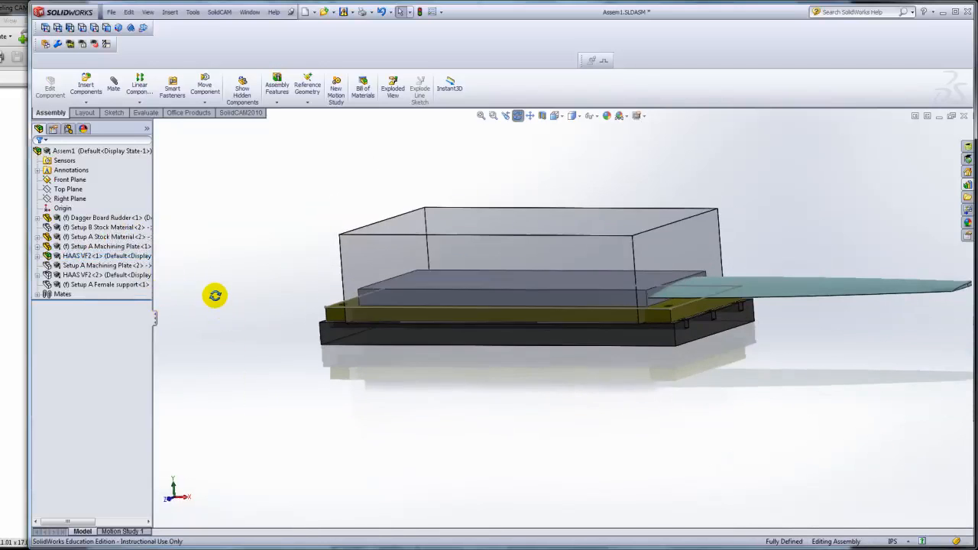
{"action": "left_click_drag", "start_coordinate": [216, 296], "coordinate": [633, 359]}
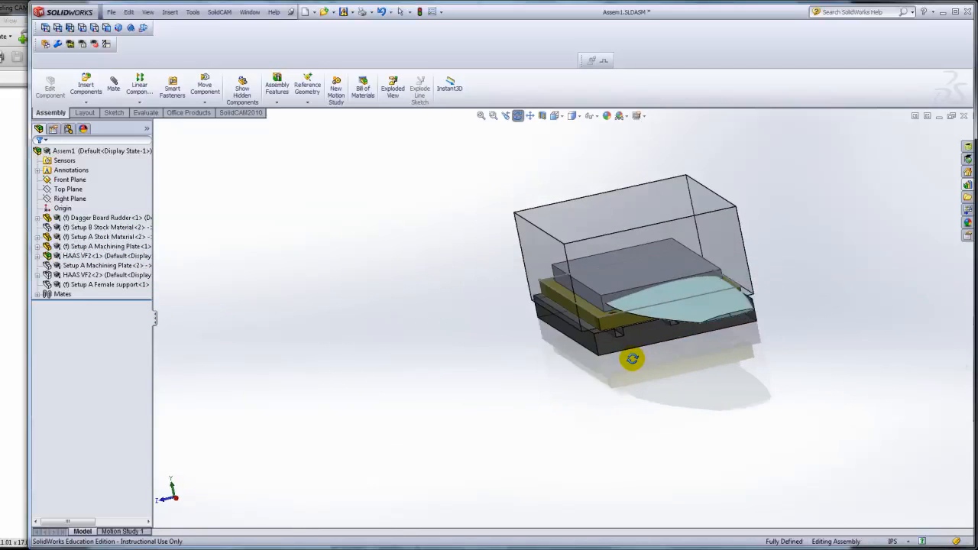
{"action": "left_click_drag", "start_coordinate": [633, 359], "coordinate": [434, 375]}
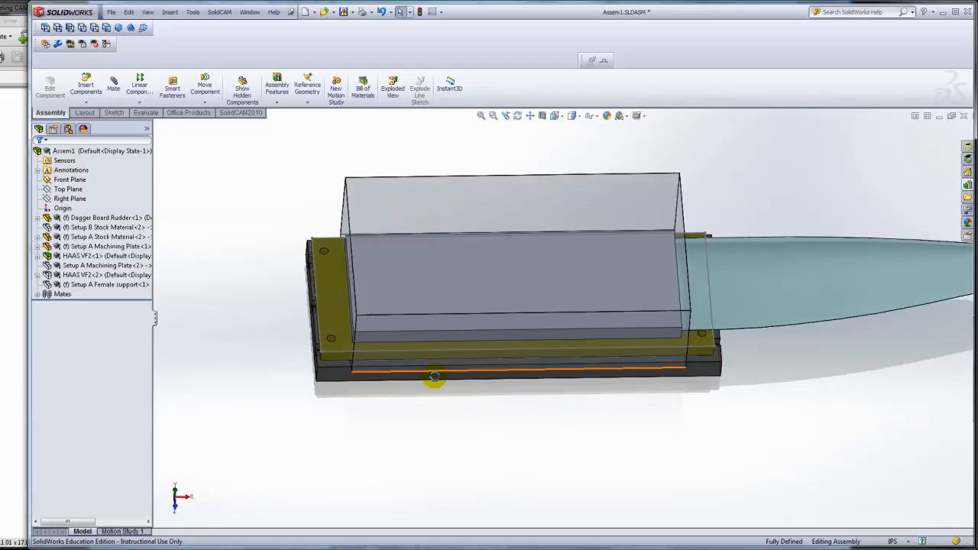
{"action": "left_click_drag", "start_coordinate": [434, 376], "coordinate": [364, 287]}
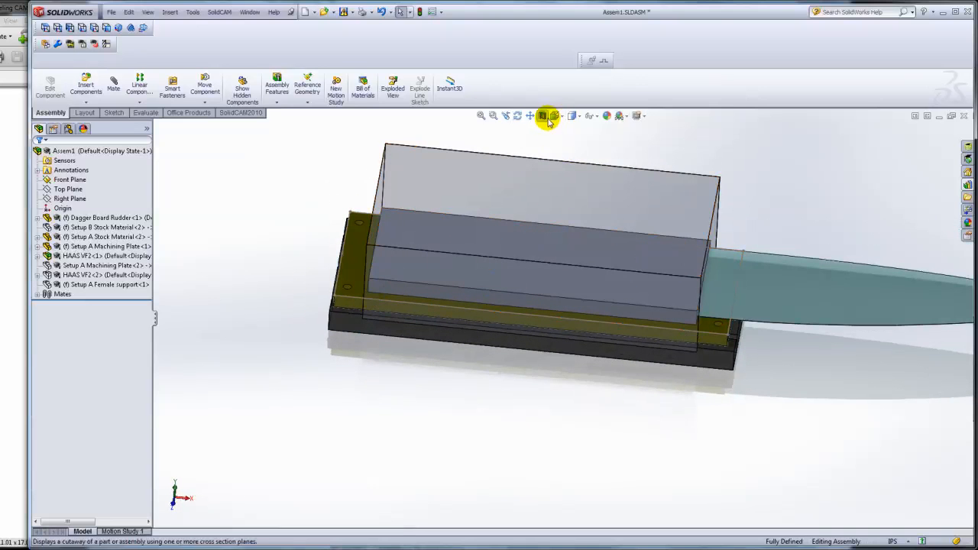
{"action": "left_click", "coordinate": [547, 116]}
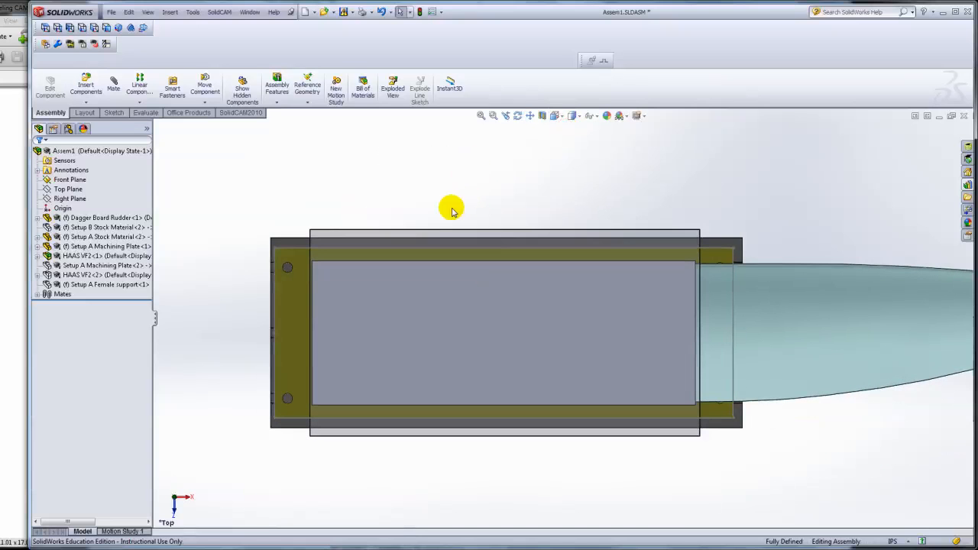
{"action": "left_click", "coordinate": [580, 252]}
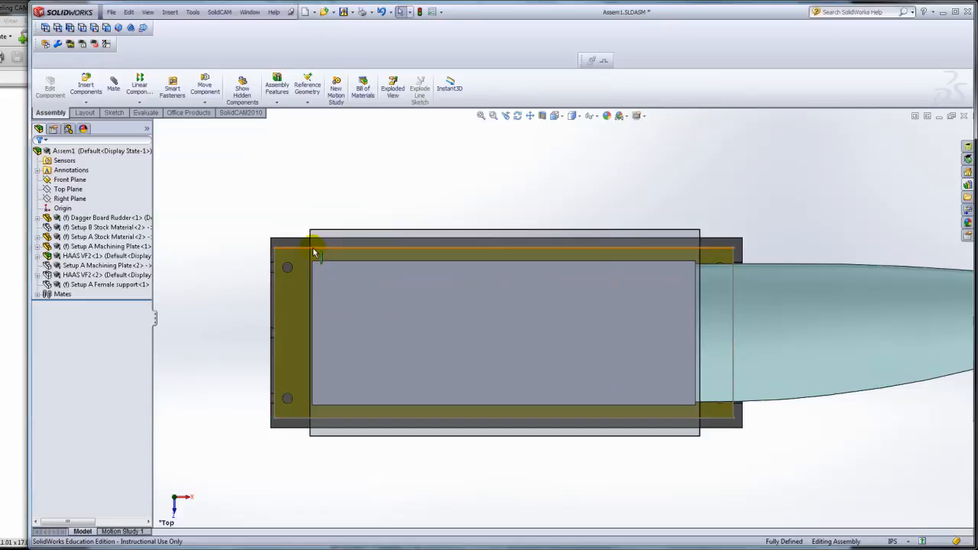
{"action": "mouse_move", "coordinate": [313, 267]}
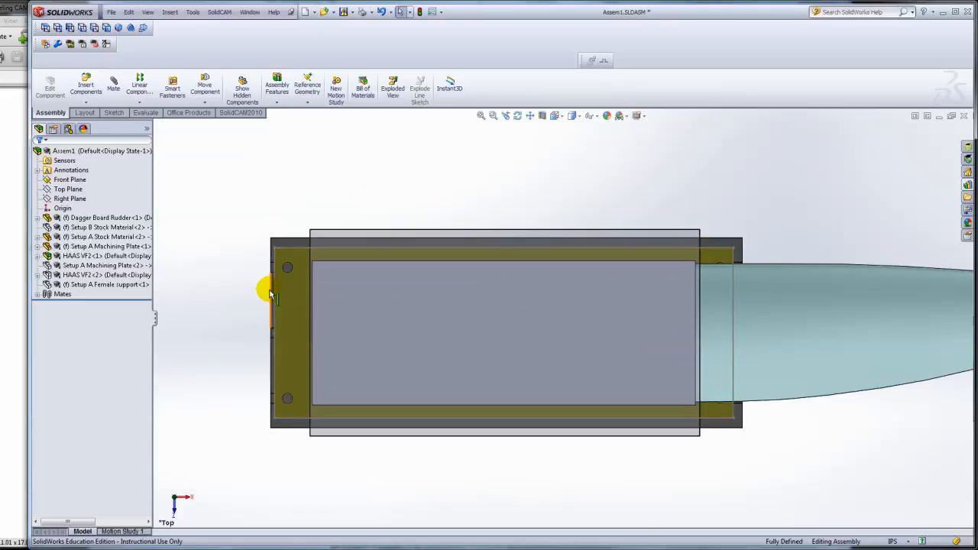
{"action": "mouse_move", "coordinate": [272, 293]}
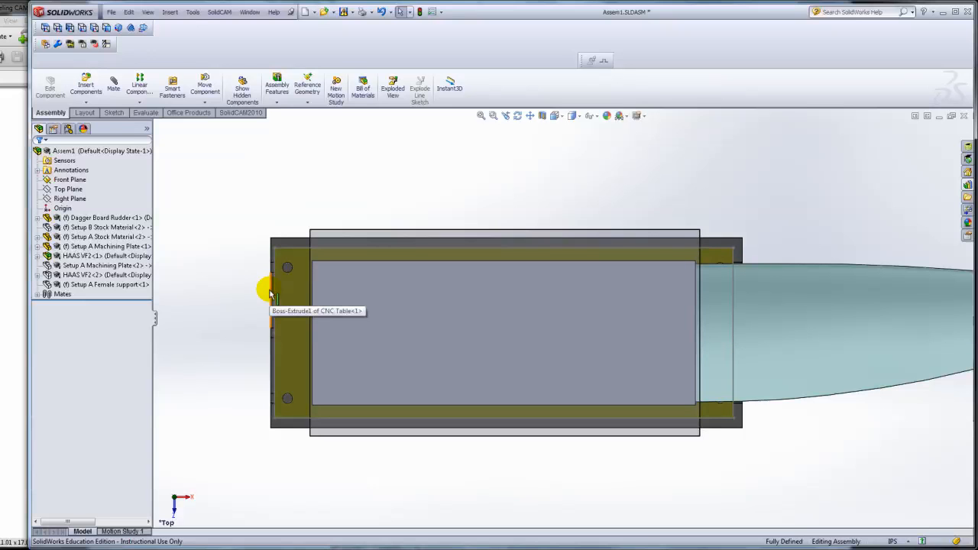
{"action": "mouse_move", "coordinate": [311, 262]}
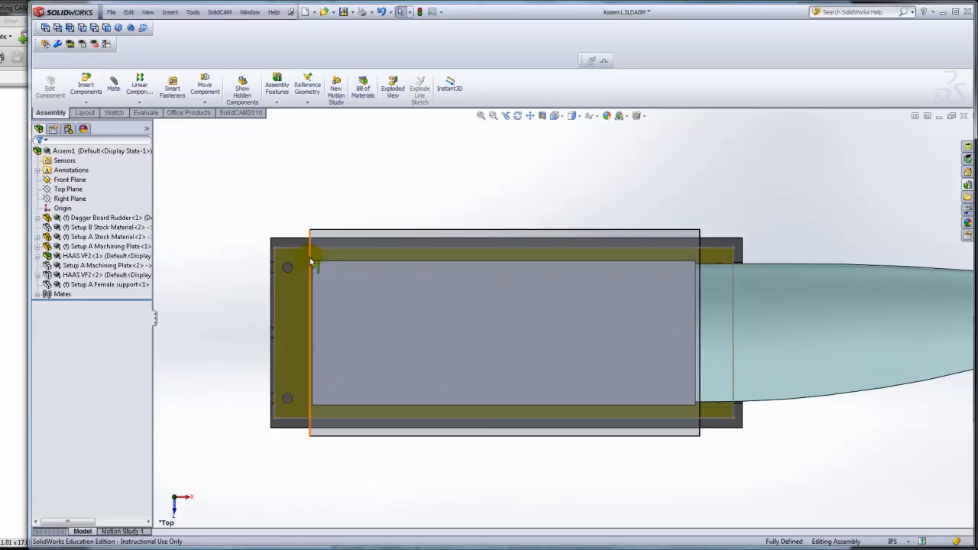
{"action": "mouse_move", "coordinate": [311, 263]}
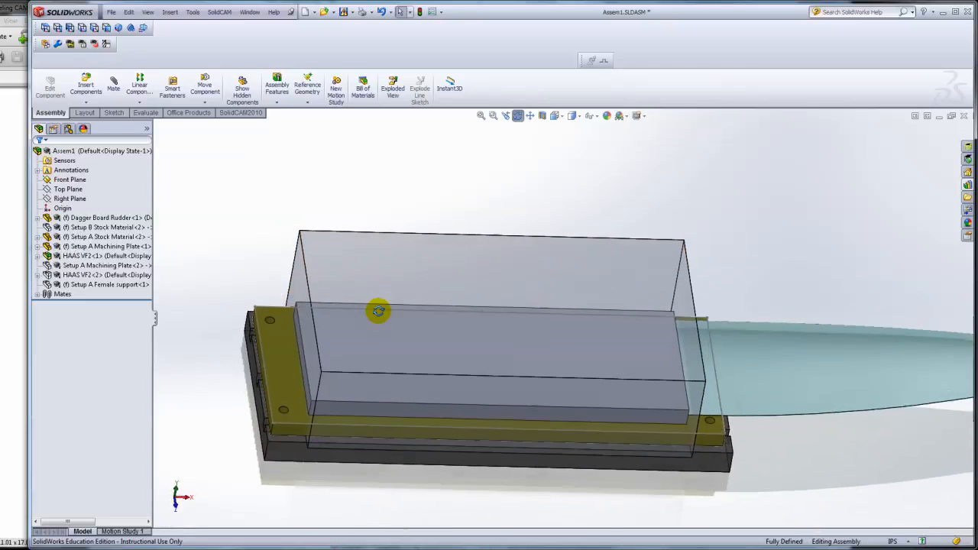
{"action": "left_click_drag", "start_coordinate": [379, 311], "coordinate": [329, 266]}
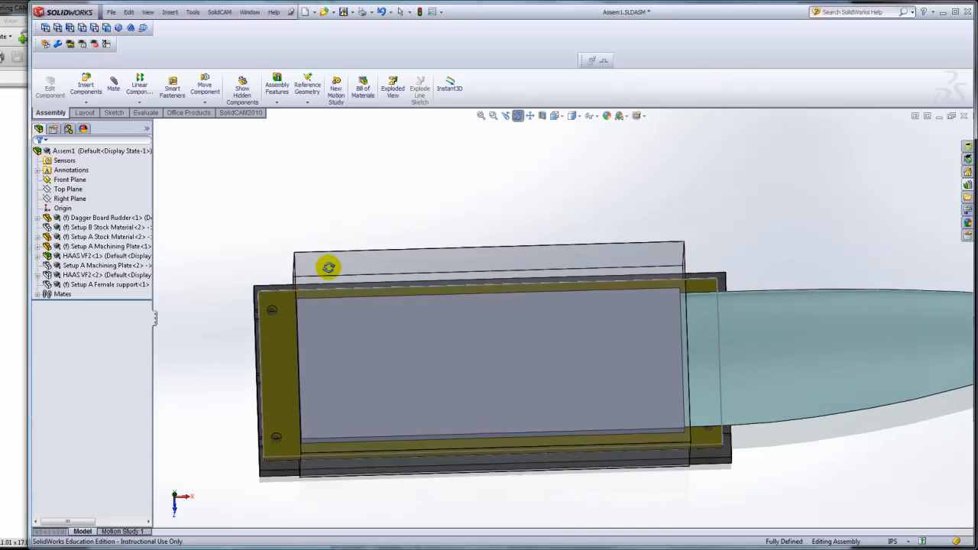
{"action": "left_click", "coordinate": [348, 298]}
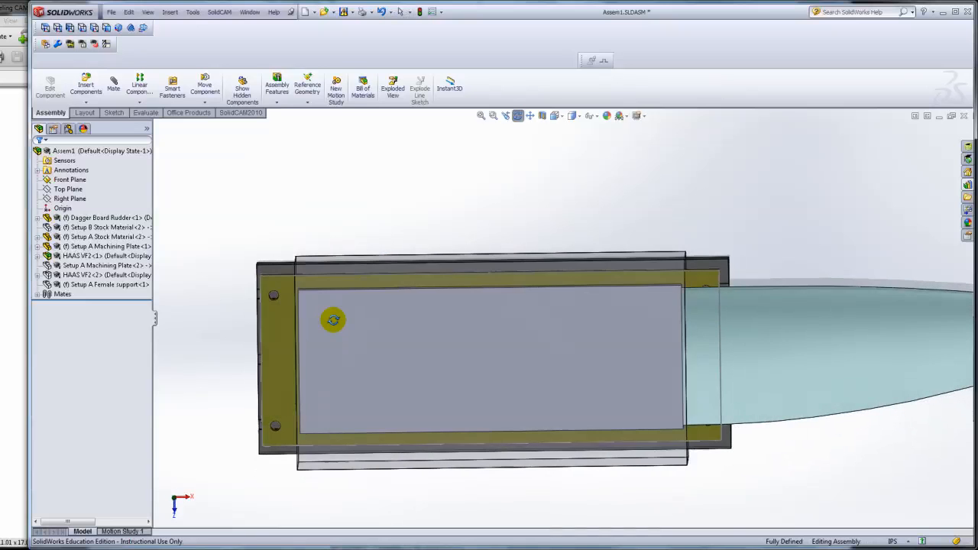
{"action": "left_click", "coordinate": [359, 364]}
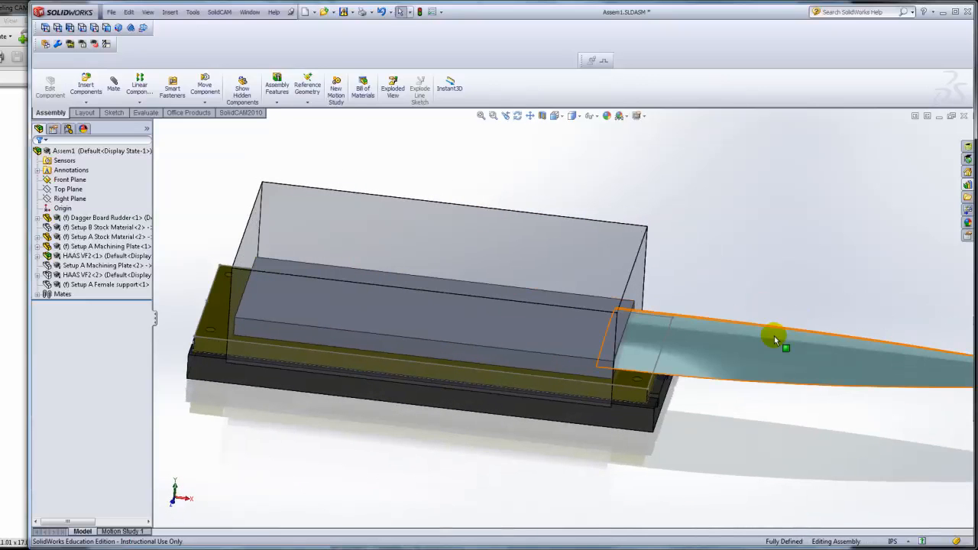
{"action": "left_click_drag", "start_coordinate": [774, 338], "coordinate": [590, 350]}
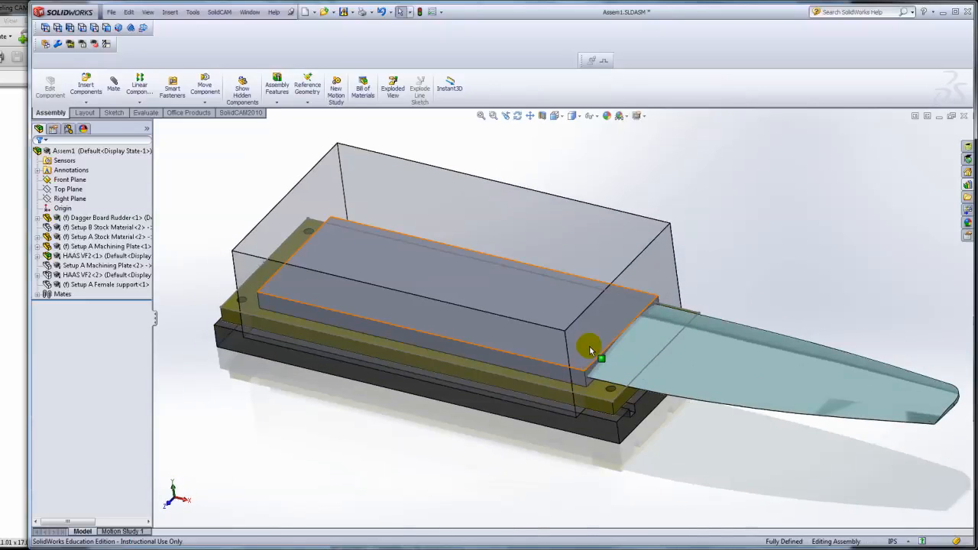
{"action": "left_click_drag", "start_coordinate": [592, 348], "coordinate": [512, 385]}
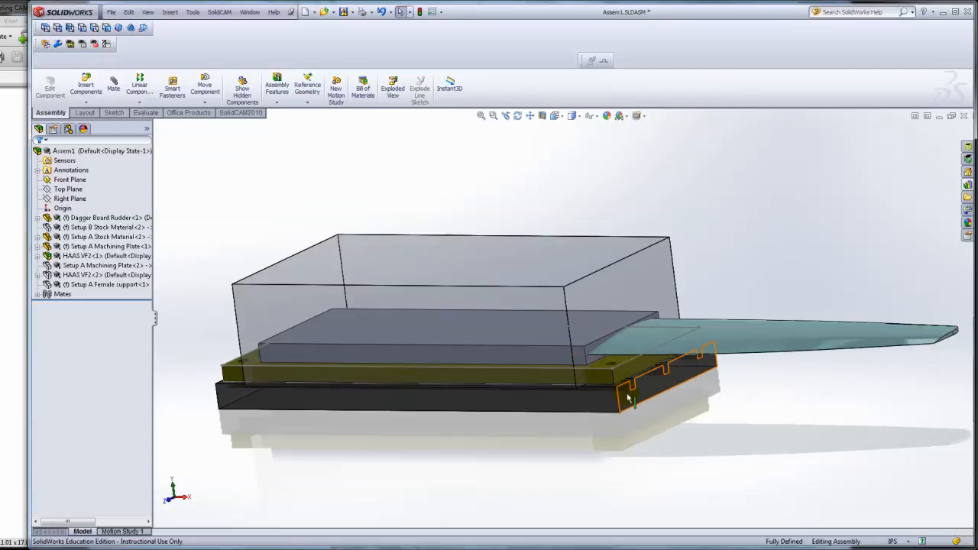
{"action": "left_click_drag", "start_coordinate": [627, 397], "coordinate": [512, 390]}
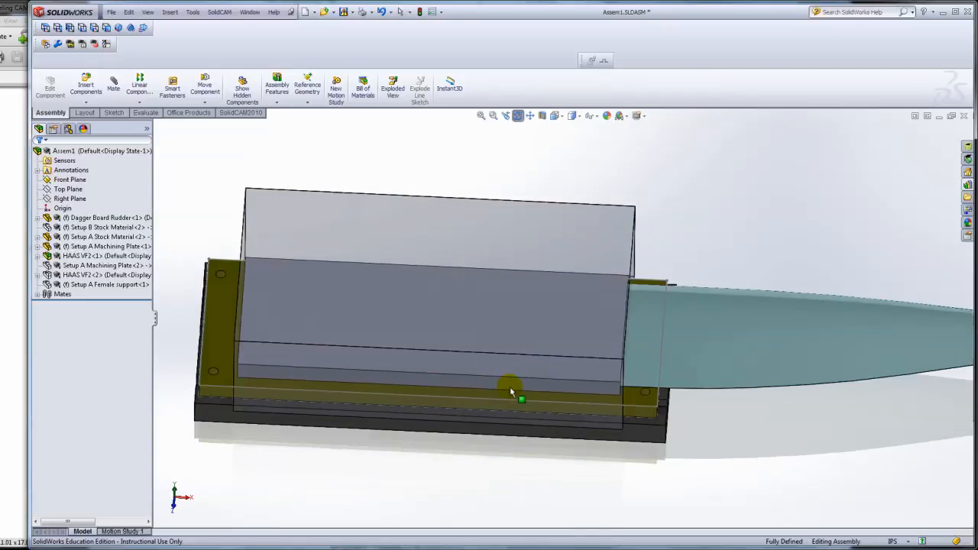
{"action": "left_click_drag", "start_coordinate": [512, 385], "coordinate": [442, 390]}
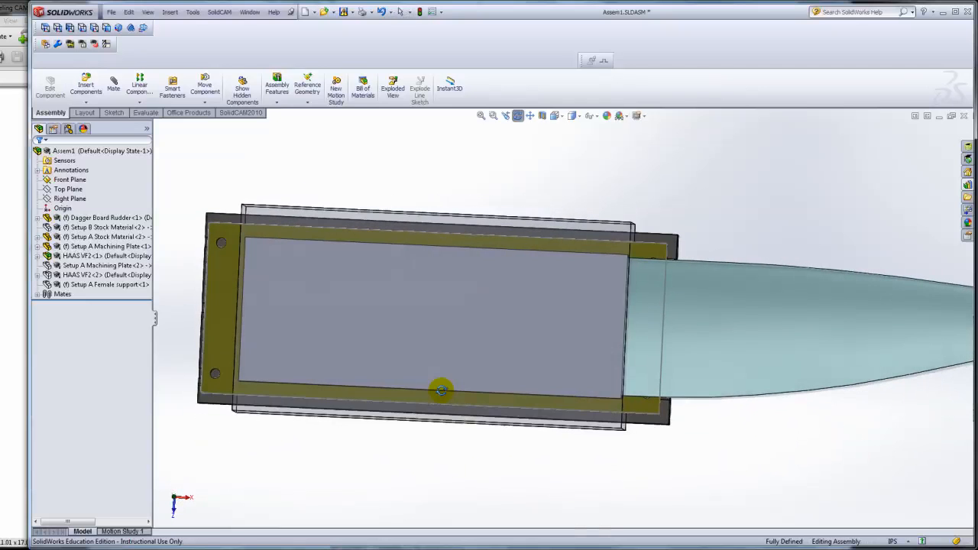
{"action": "left_click", "coordinate": [375, 321]}
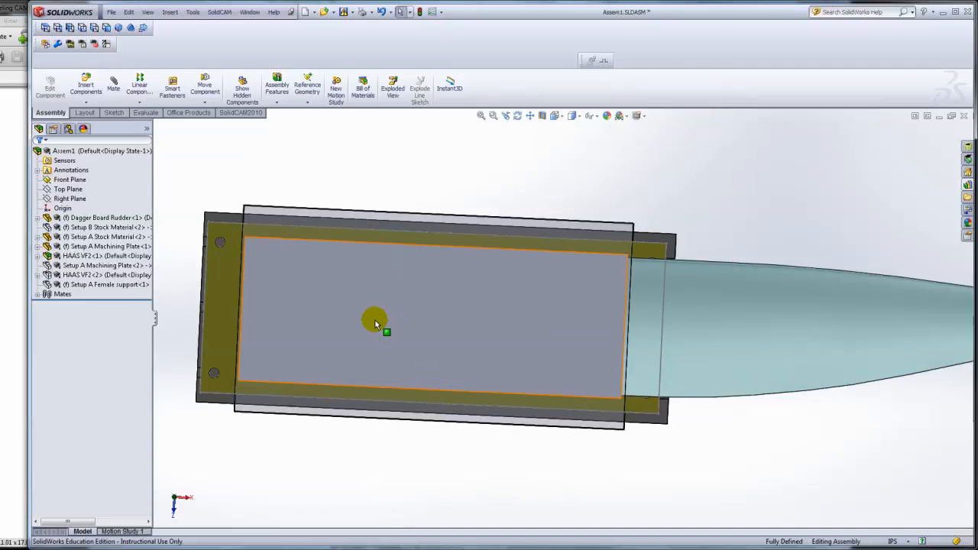
{"action": "left_click_drag", "start_coordinate": [375, 320], "coordinate": [350, 313]}
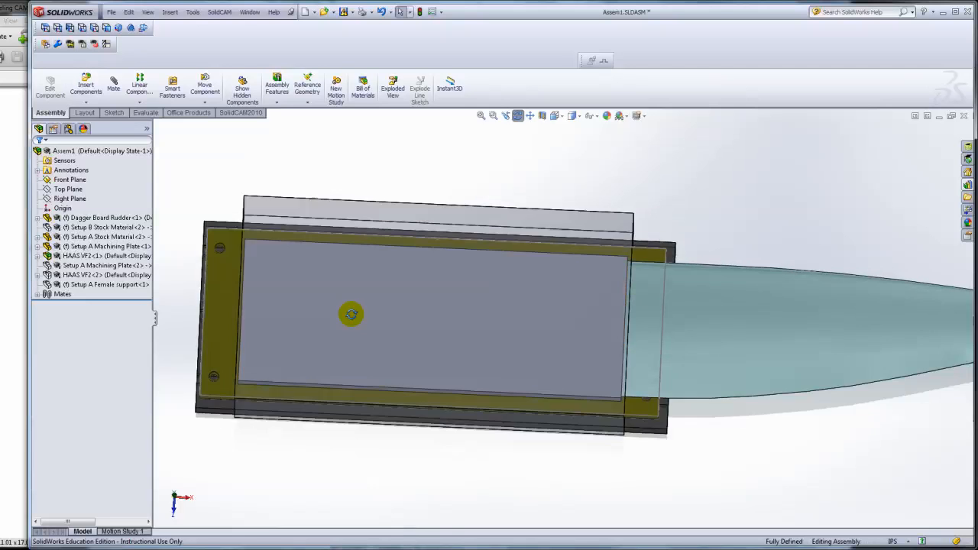
{"action": "left_click_drag", "start_coordinate": [350, 314], "coordinate": [367, 193]}
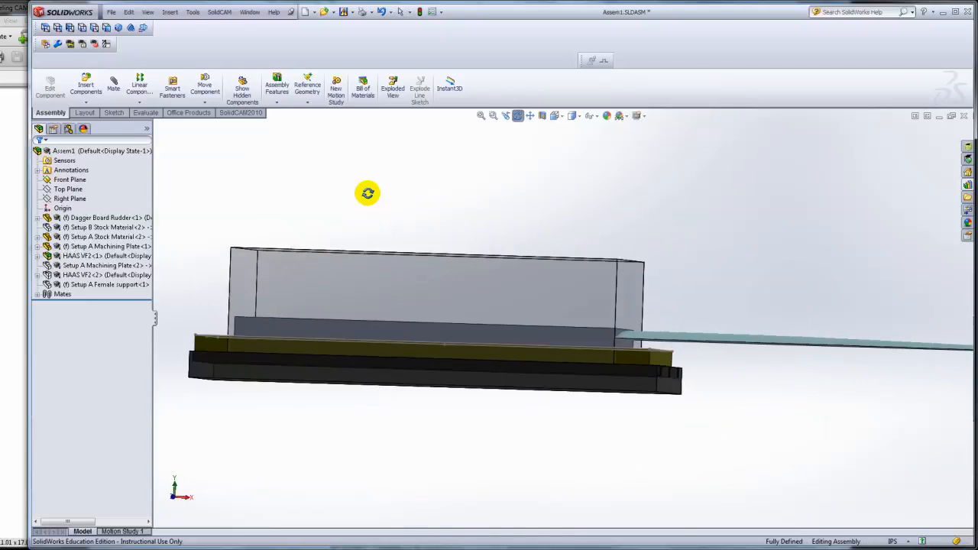
{"action": "left_click_drag", "start_coordinate": [366, 192], "coordinate": [349, 266]}
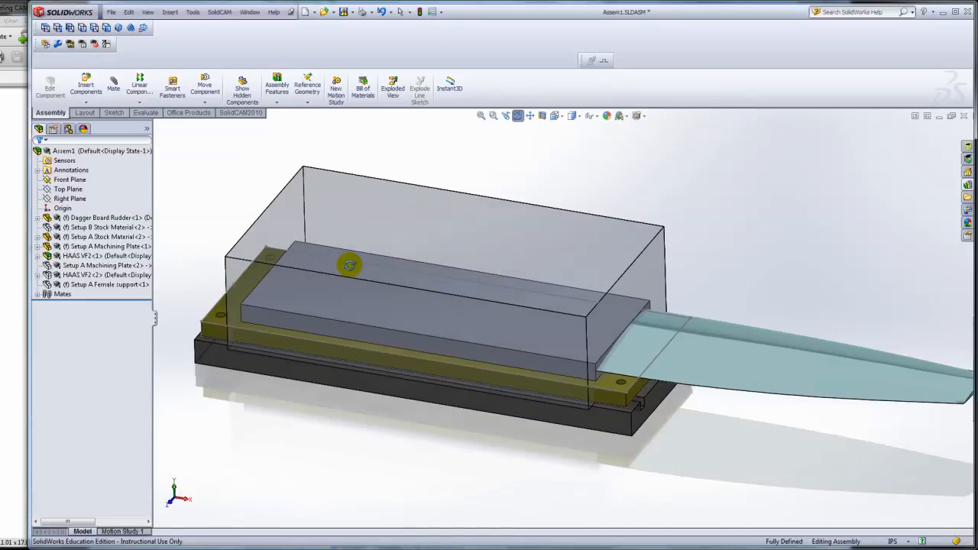
{"action": "left_click_drag", "start_coordinate": [348, 265], "coordinate": [313, 315]}
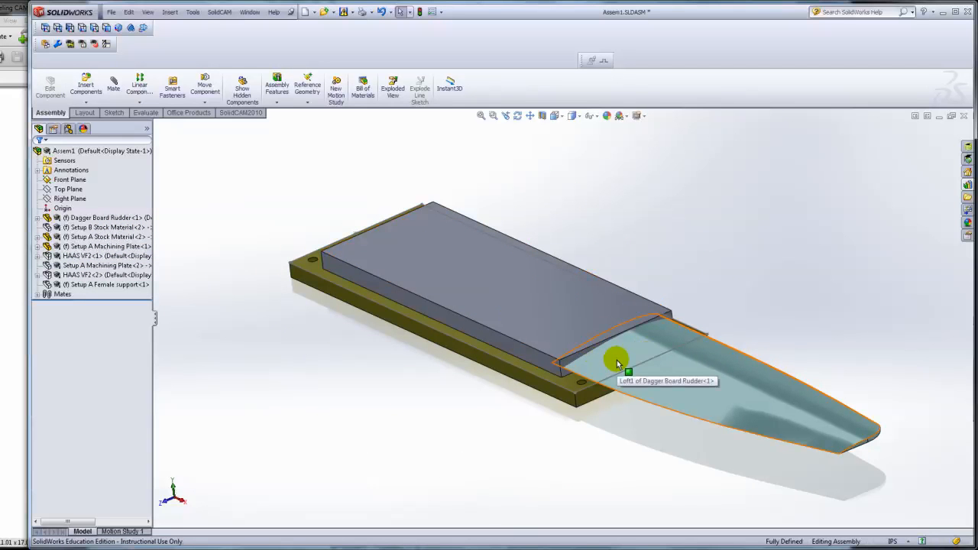
{"action": "mouse_move", "coordinate": [665, 355]}
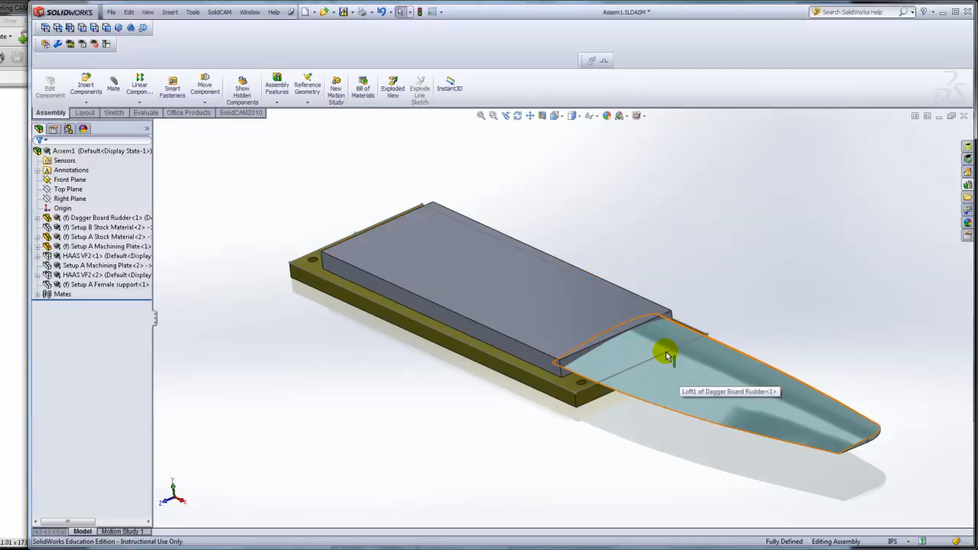
{"action": "mouse_move", "coordinate": [609, 382]}
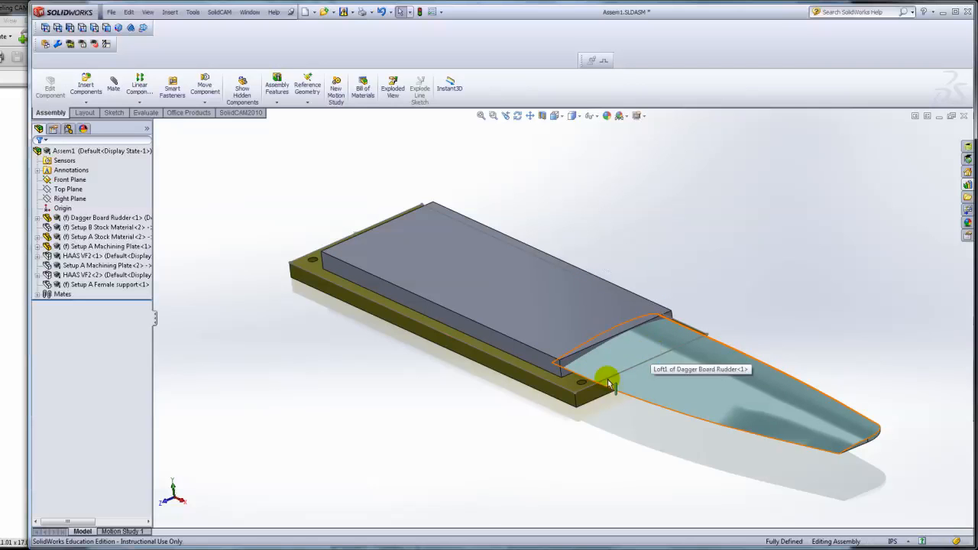
{"action": "mouse_move", "coordinate": [458, 379]}
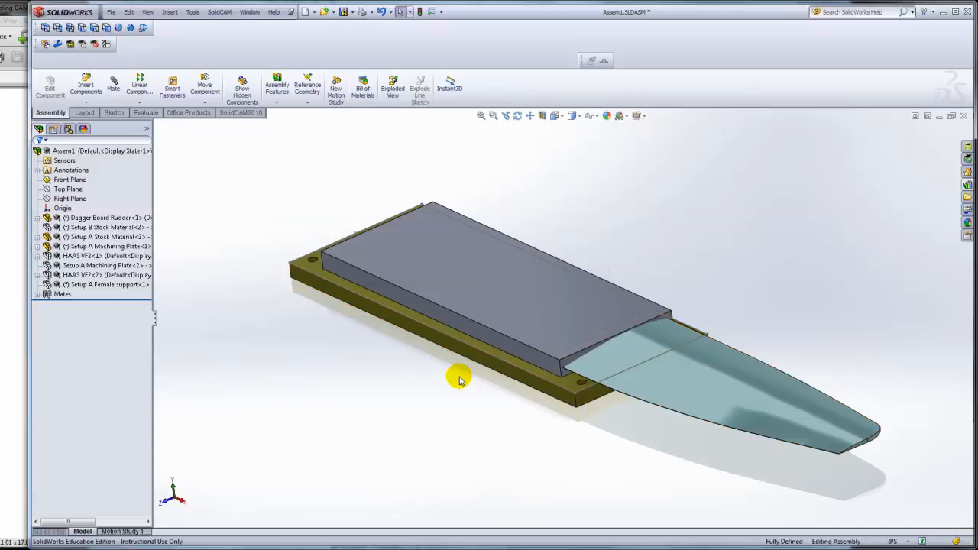
Step: Orbit around the stock's top face from high and low angles to inspect it
{"action": "left_click_drag", "start_coordinate": [458, 381], "coordinate": [444, 404]}
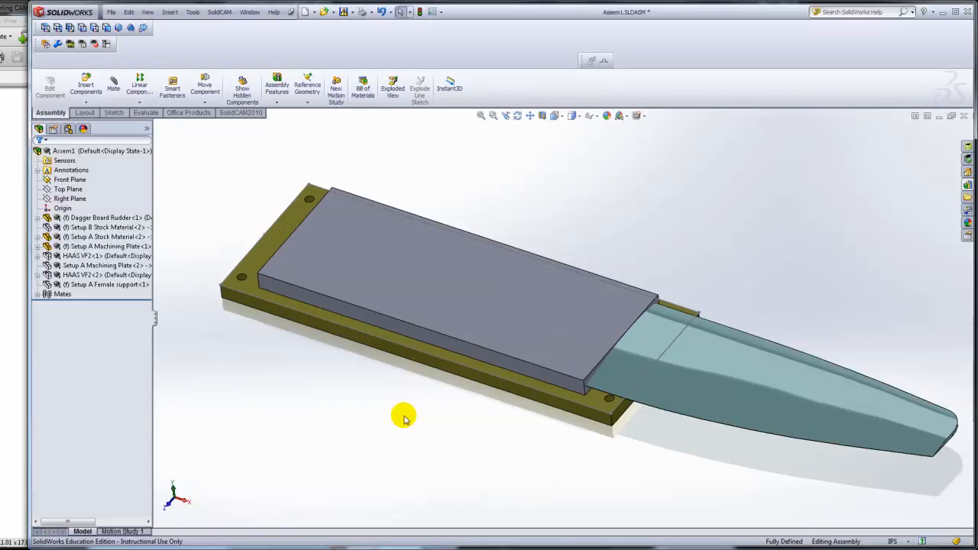
{"action": "mouse_move", "coordinate": [369, 400]}
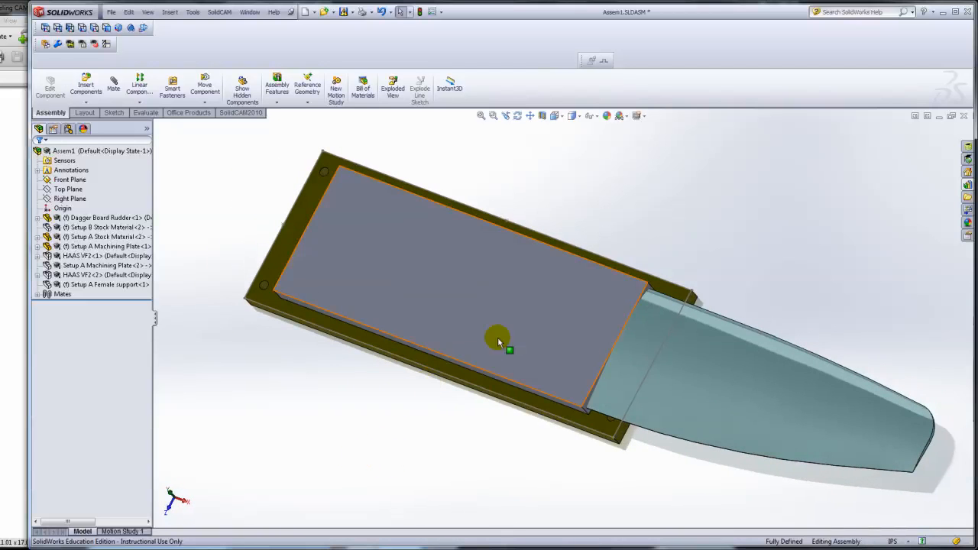
{"action": "mouse_move", "coordinate": [558, 281]}
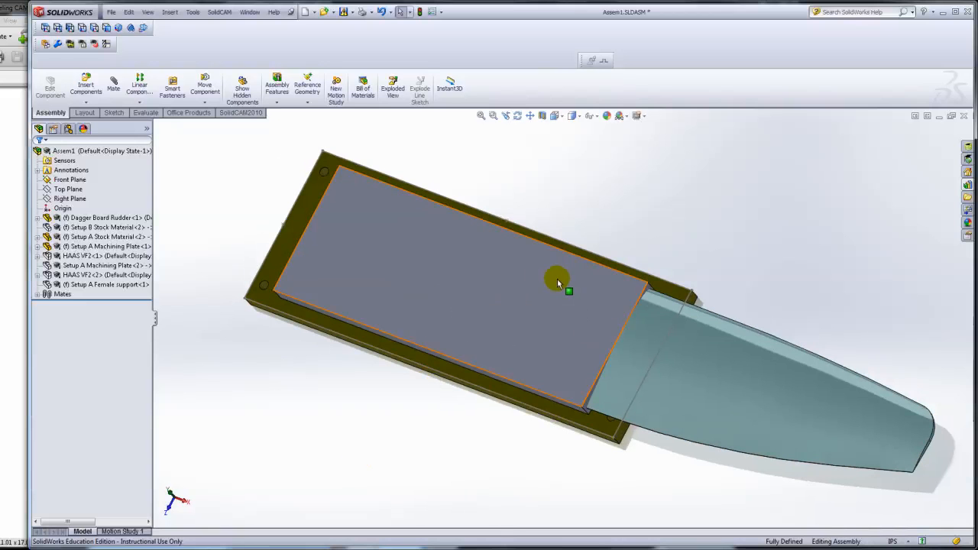
{"action": "left_click_drag", "start_coordinate": [558, 278], "coordinate": [568, 319]}
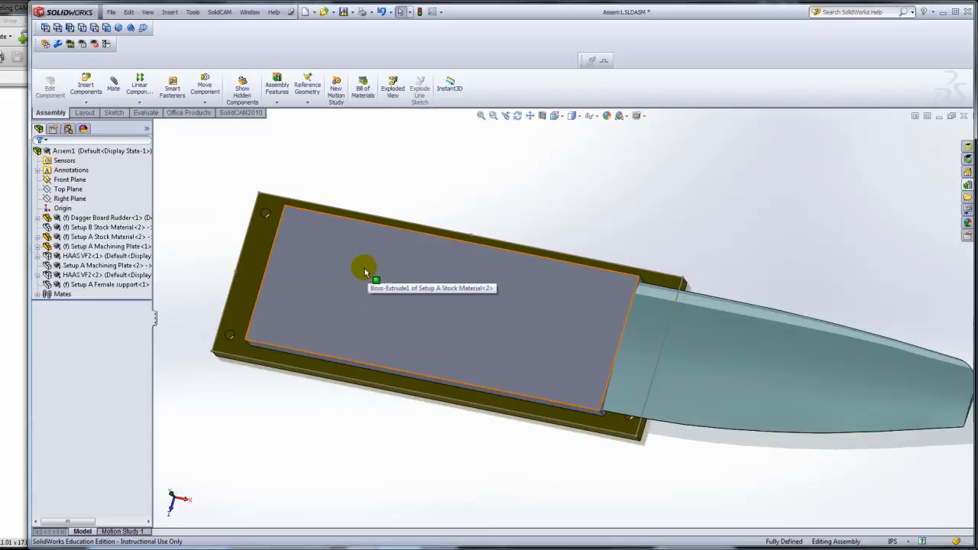
{"action": "mouse_move", "coordinate": [580, 334]}
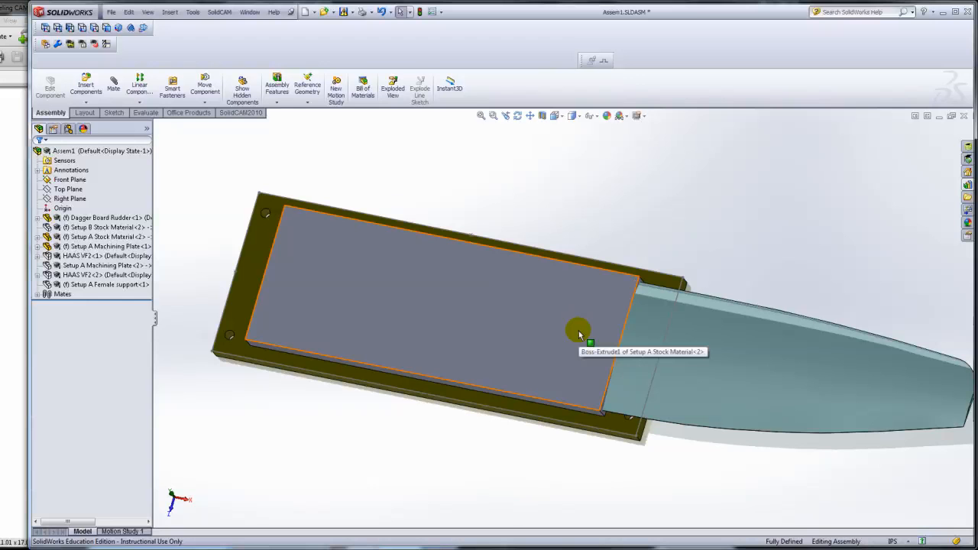
{"action": "mouse_move", "coordinate": [550, 335]}
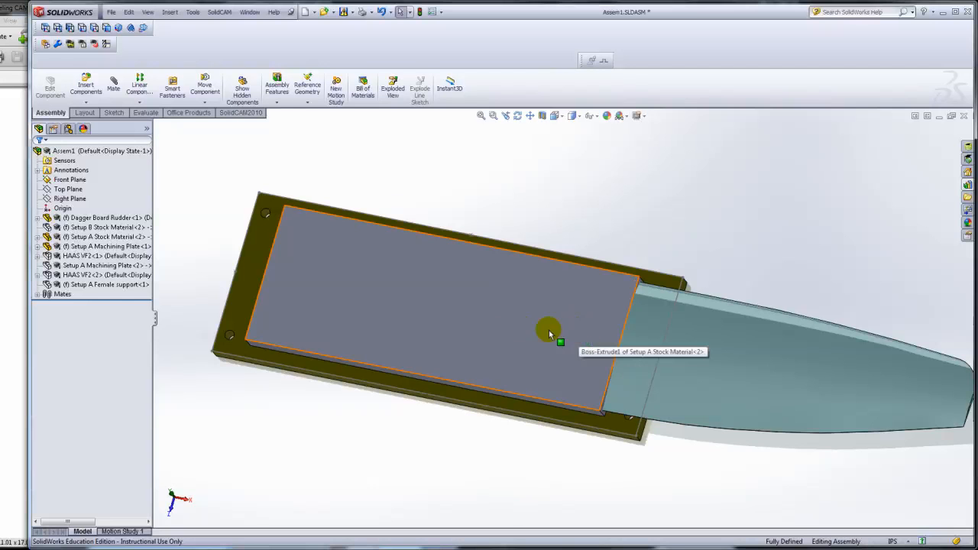
{"action": "left_click_drag", "start_coordinate": [550, 334], "coordinate": [391, 361]}
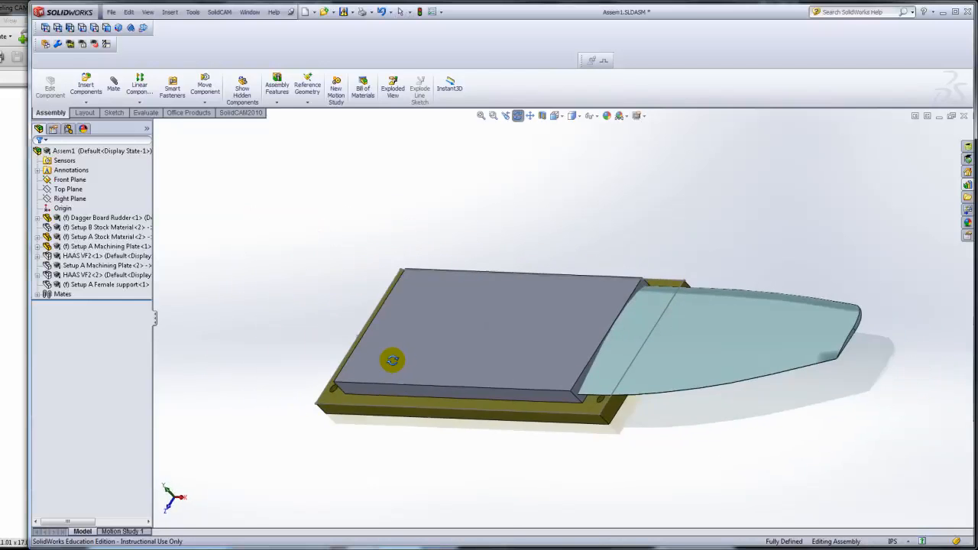
{"action": "mouse_move", "coordinate": [431, 372]}
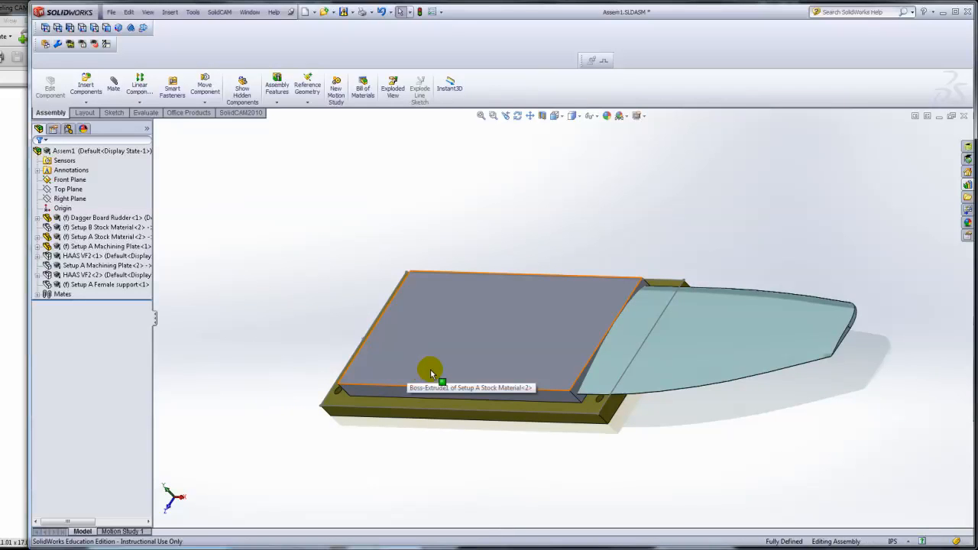